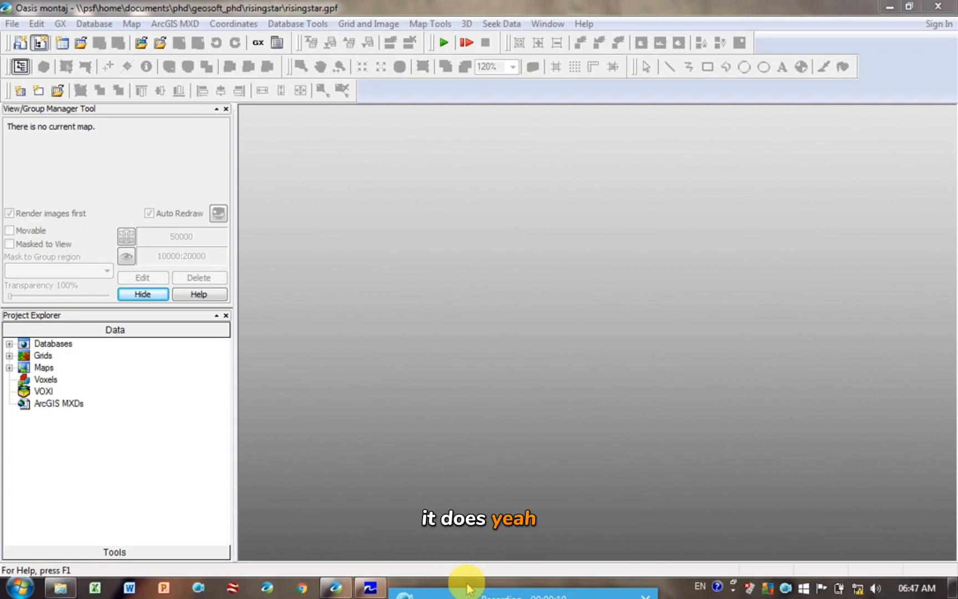
Step: Bring the G859_diurnal.dat worksheet in Surfer to the front from the taskbar
{"action": "left_click", "coordinate": [371, 587]}
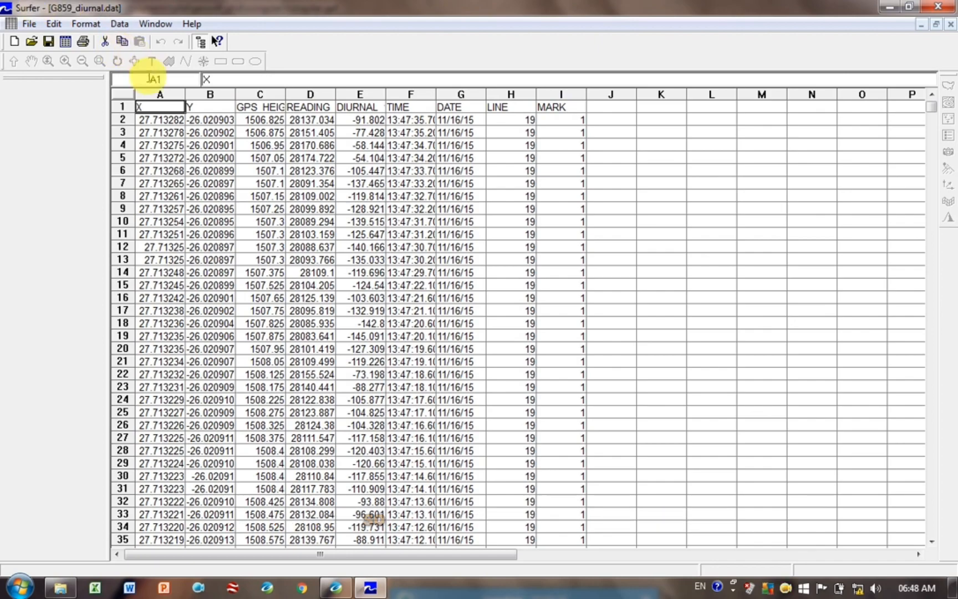
{"action": "left_click", "coordinate": [209, 95]}
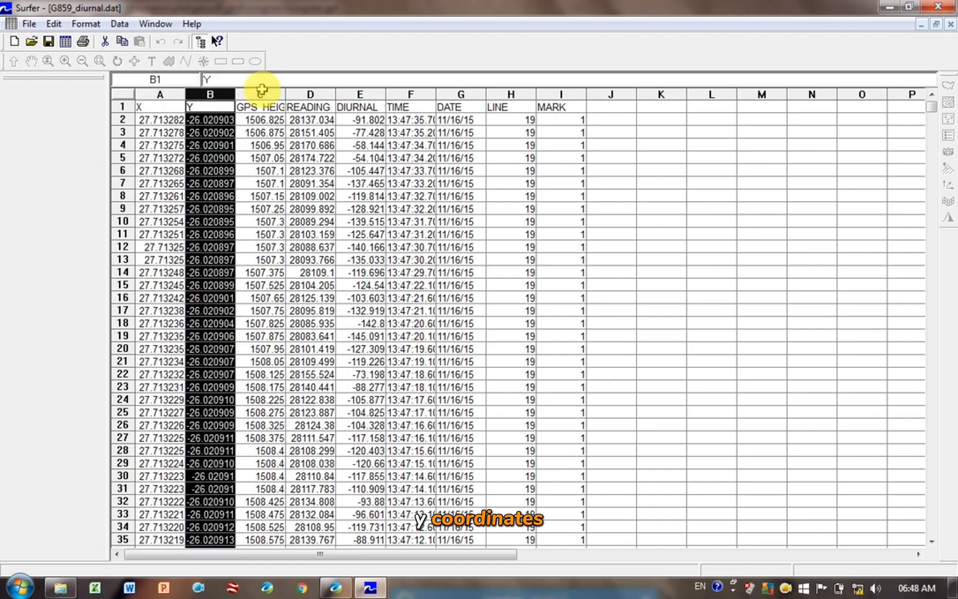
{"action": "left_click", "coordinate": [309, 107]}
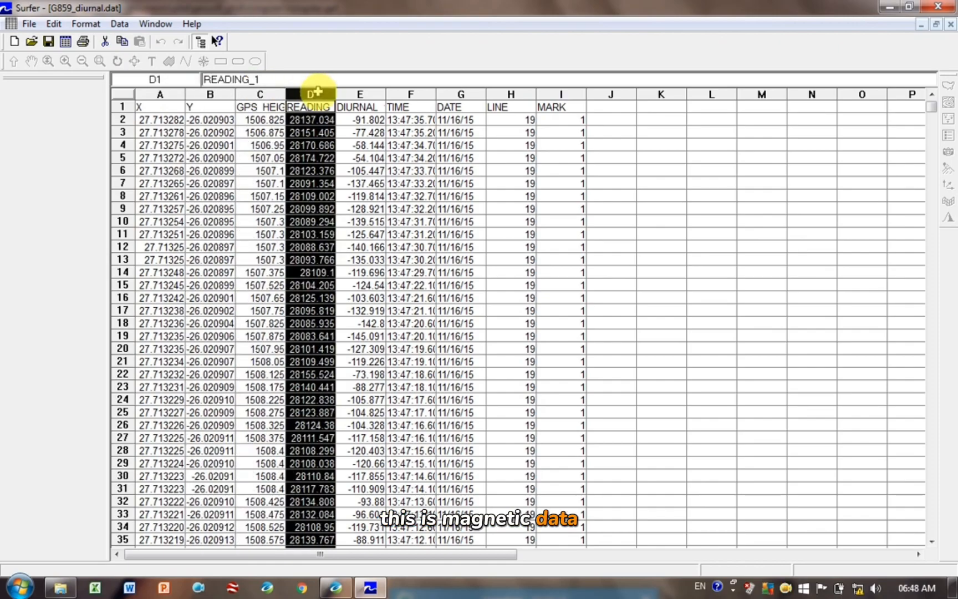
{"action": "left_click", "coordinate": [359, 107]}
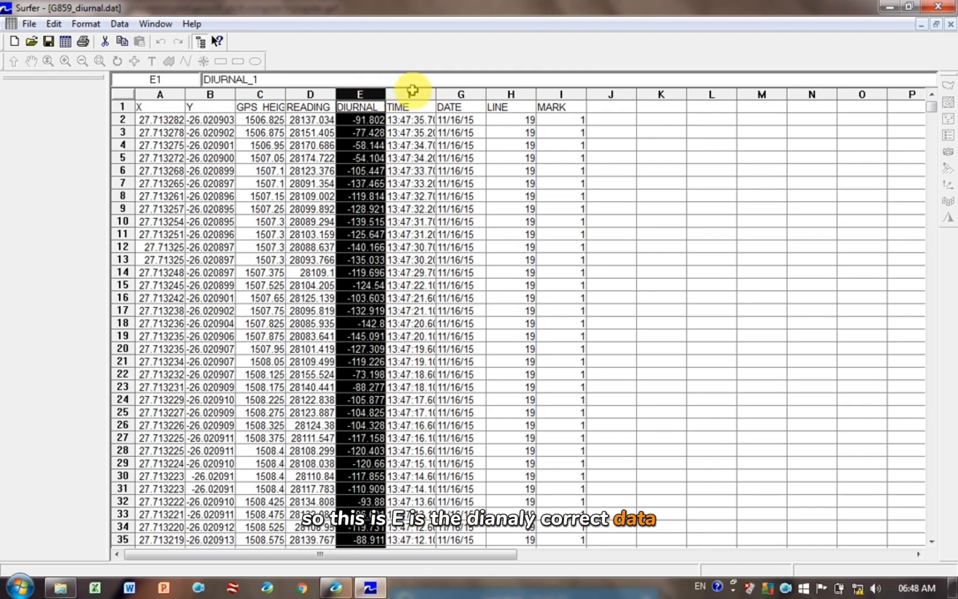
{"action": "left_click", "coordinate": [411, 107]}
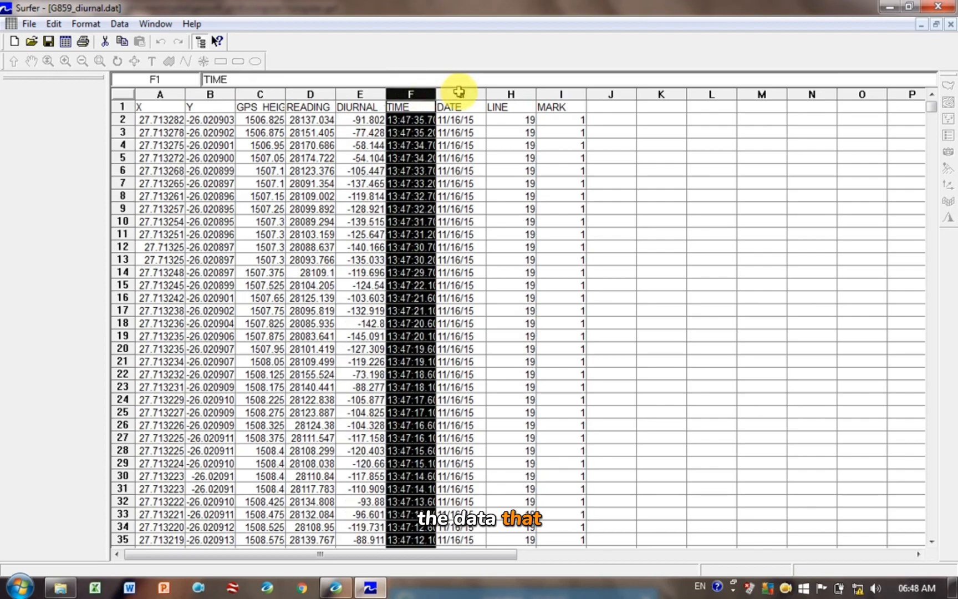
{"action": "left_click", "coordinate": [510, 94]}
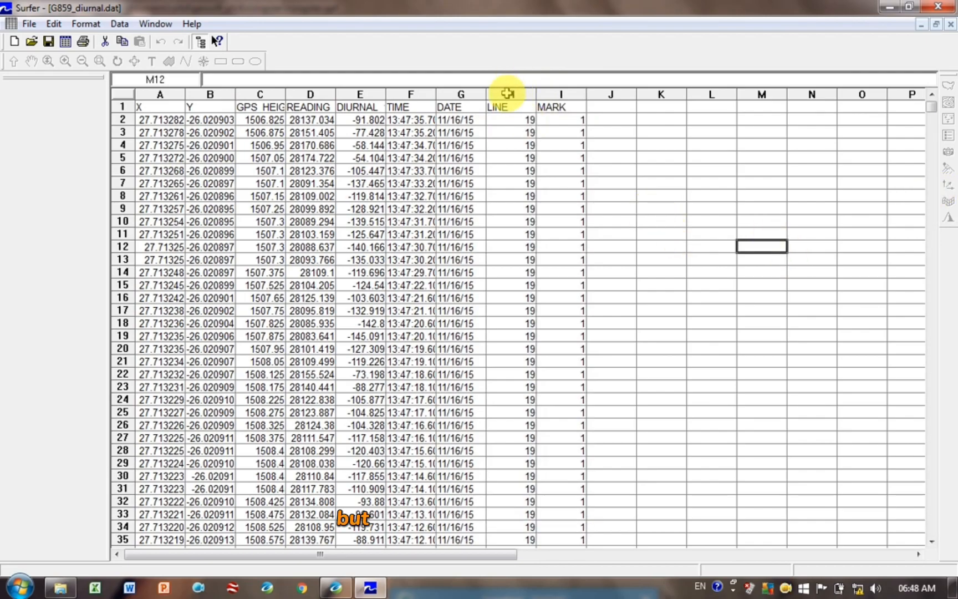
{"action": "left_click", "coordinate": [509, 94]}
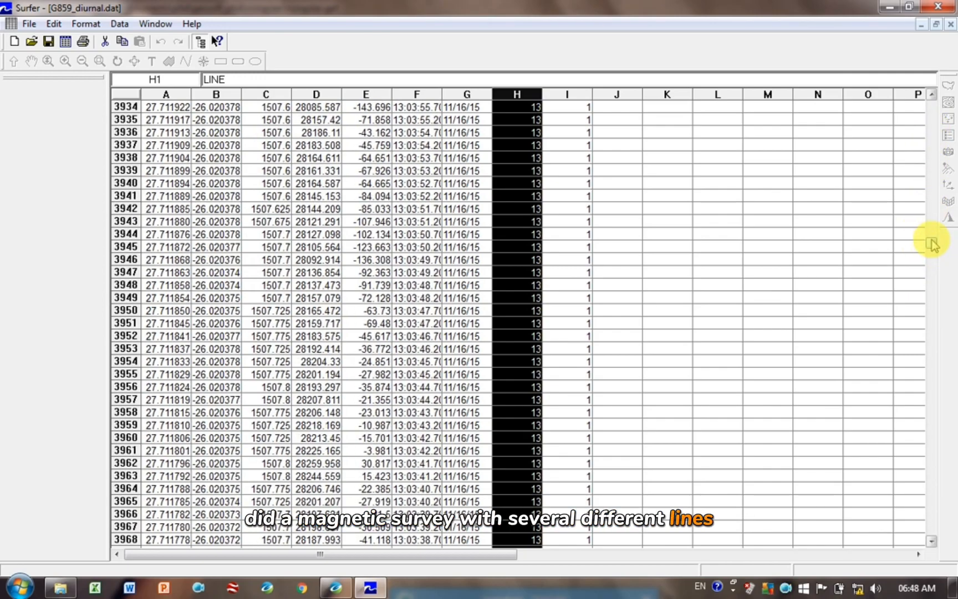
{"action": "scroll", "scroll_direction": "up", "scroll_amount": 3}
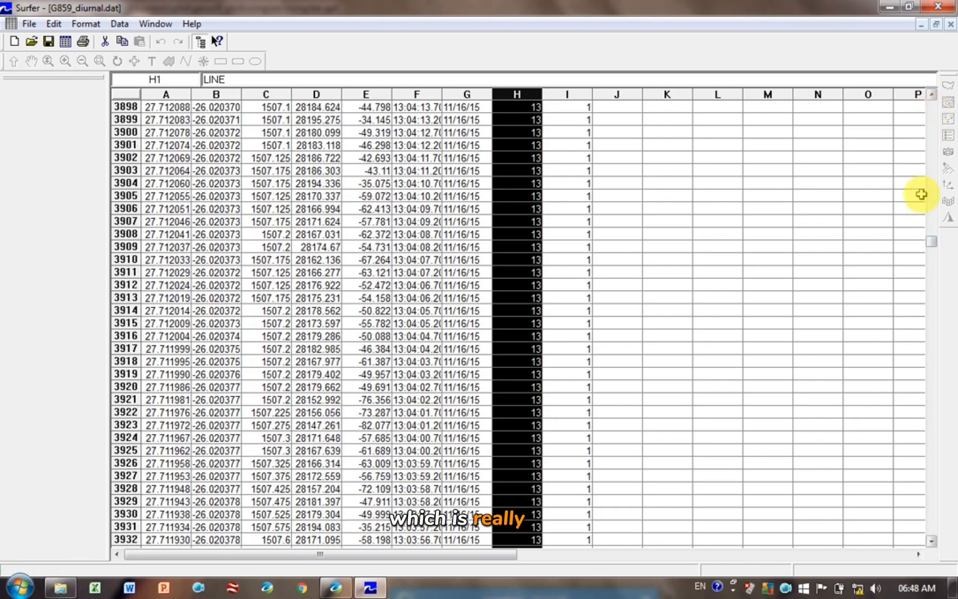
{"action": "mouse_move", "coordinate": [948, 131]}
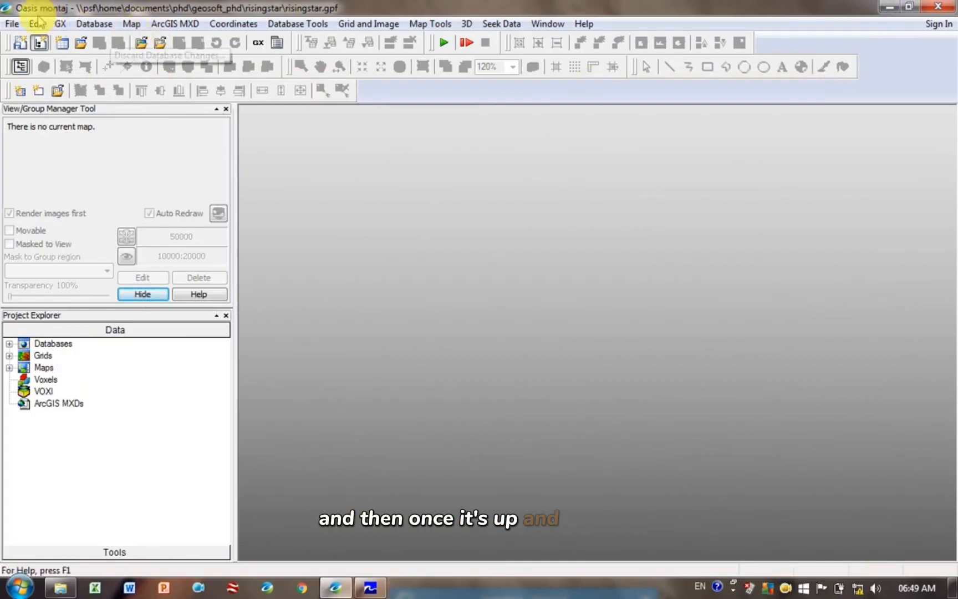
Step: Start a Database ASCII import and select G859_diurnal.dat as the source file
{"action": "left_click", "coordinate": [94, 24]}
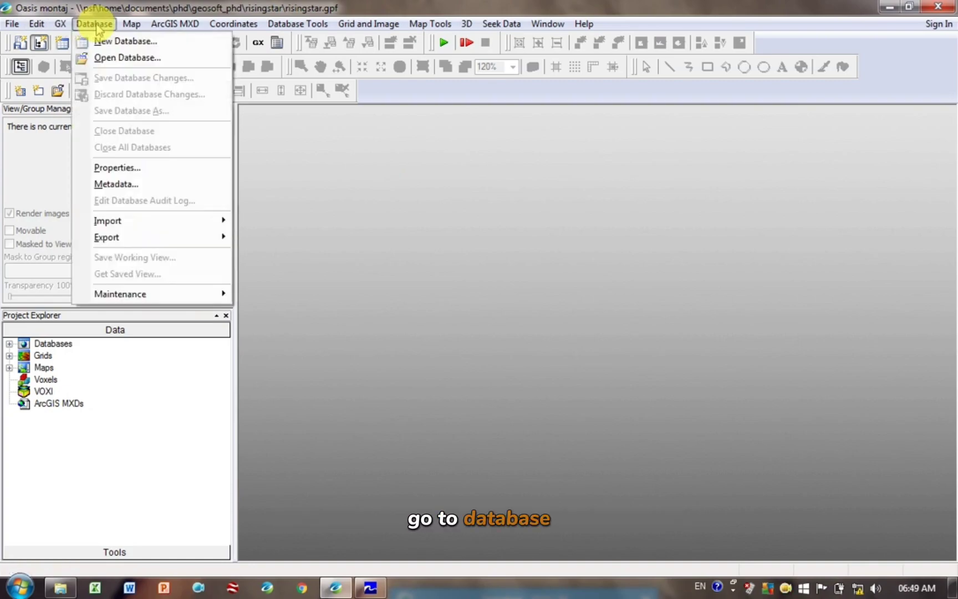
{"action": "mouse_move", "coordinate": [107, 221]}
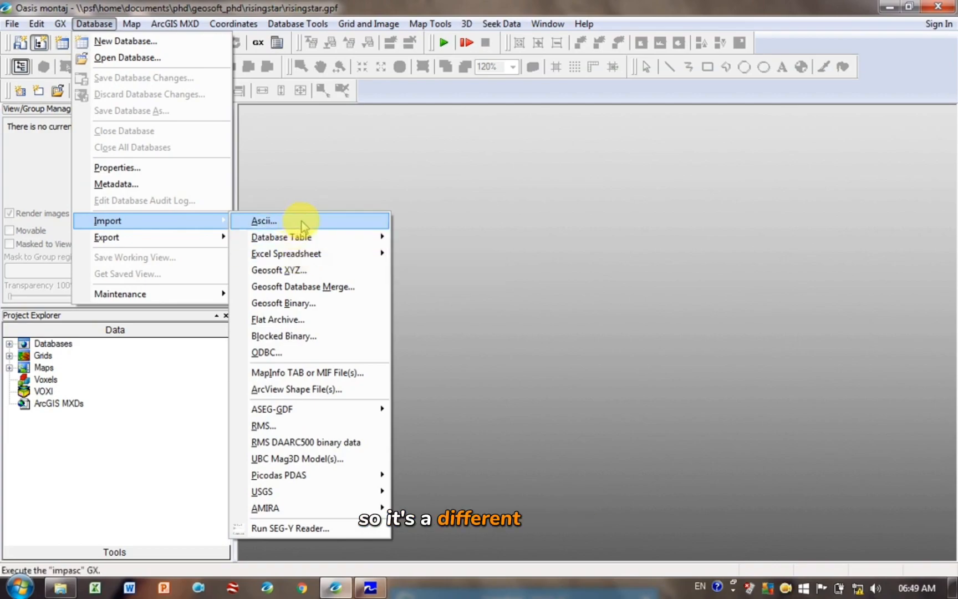
{"action": "left_click", "coordinate": [264, 221]}
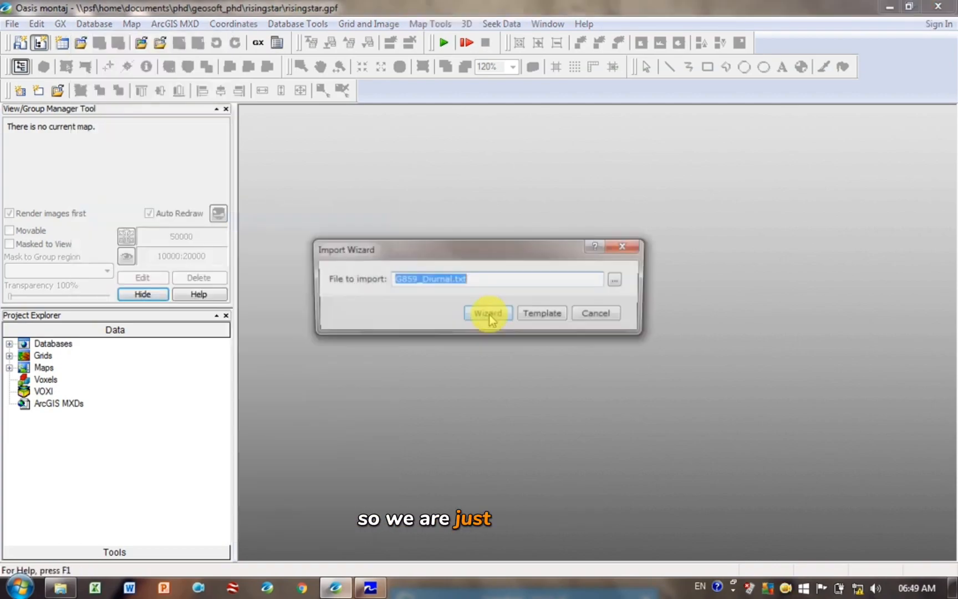
{"action": "left_click", "coordinate": [614, 278]}
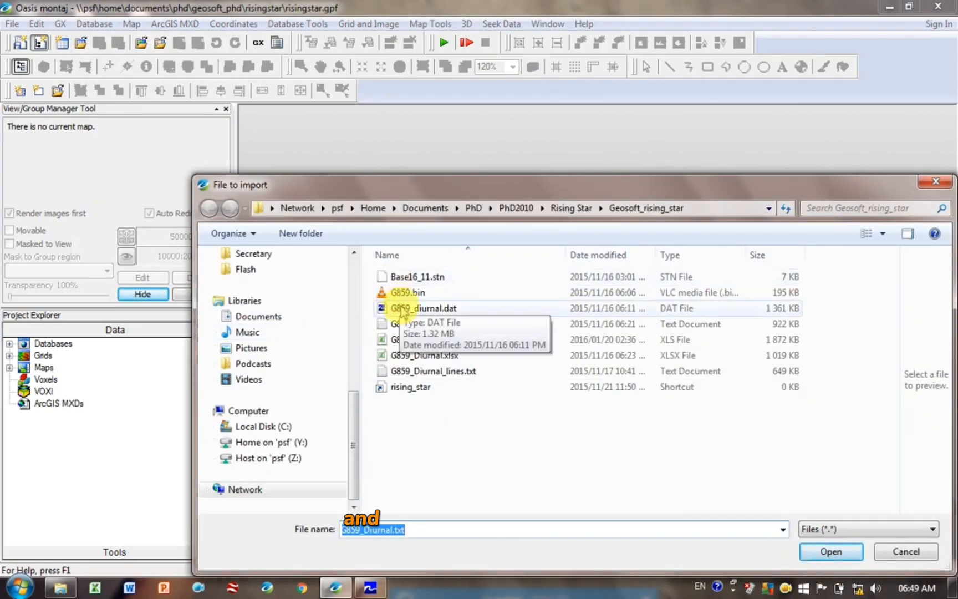
{"action": "left_click", "coordinate": [423, 308]}
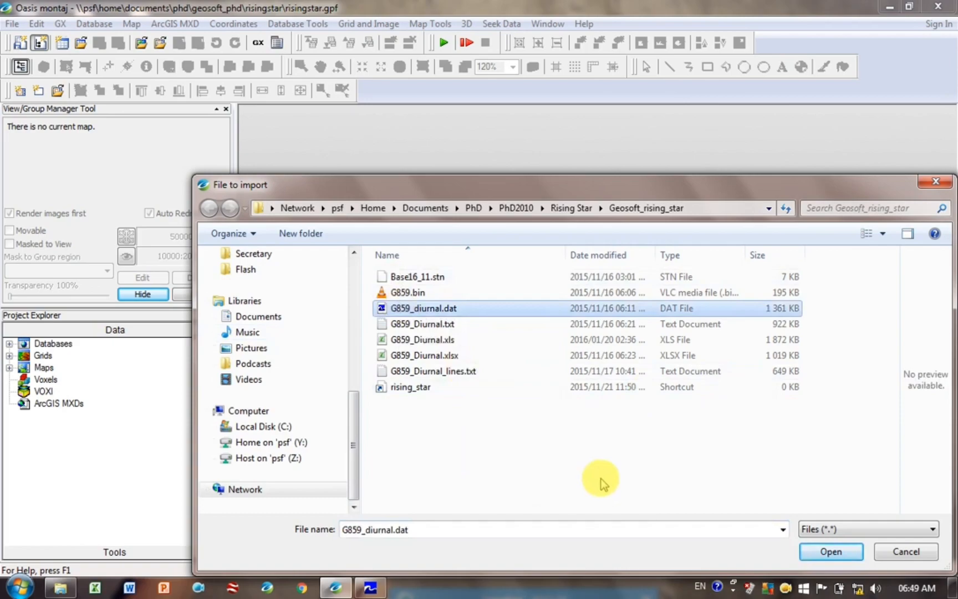
{"action": "left_click", "coordinate": [830, 551]}
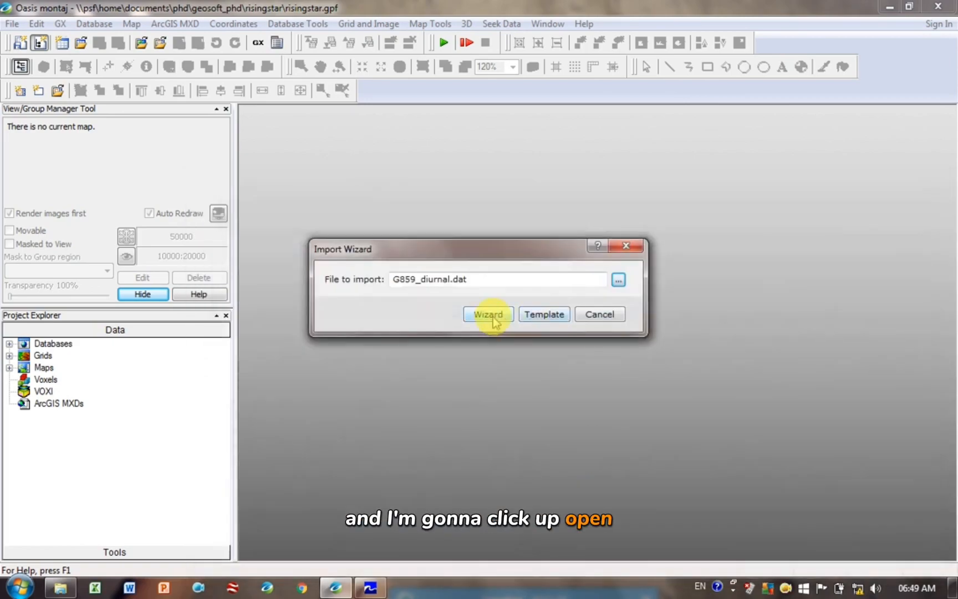
Step: Keep the Delimited layout and White Space column separation in the import wizard
{"action": "left_click", "coordinate": [488, 314]}
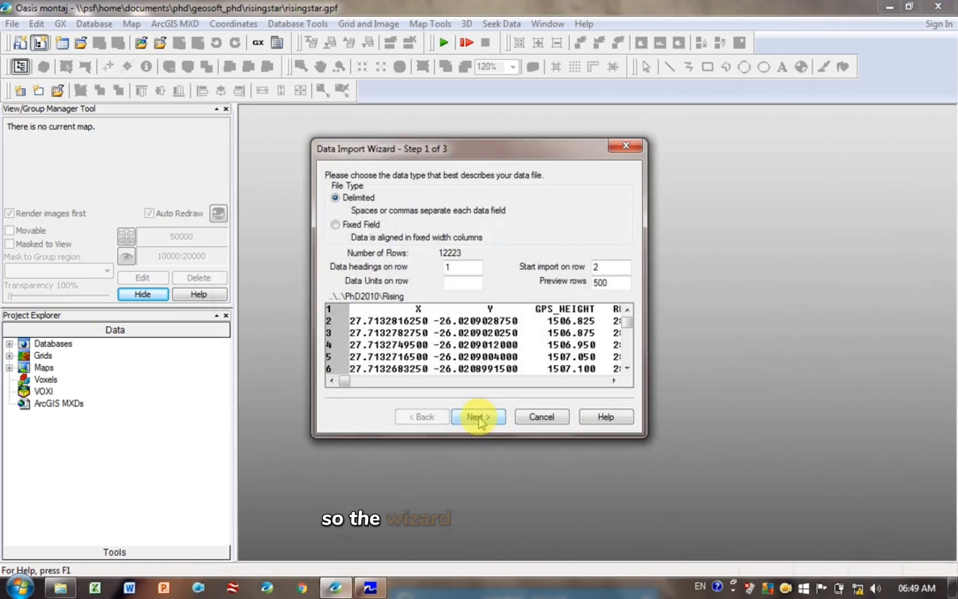
{"action": "left_click", "coordinate": [614, 268]}
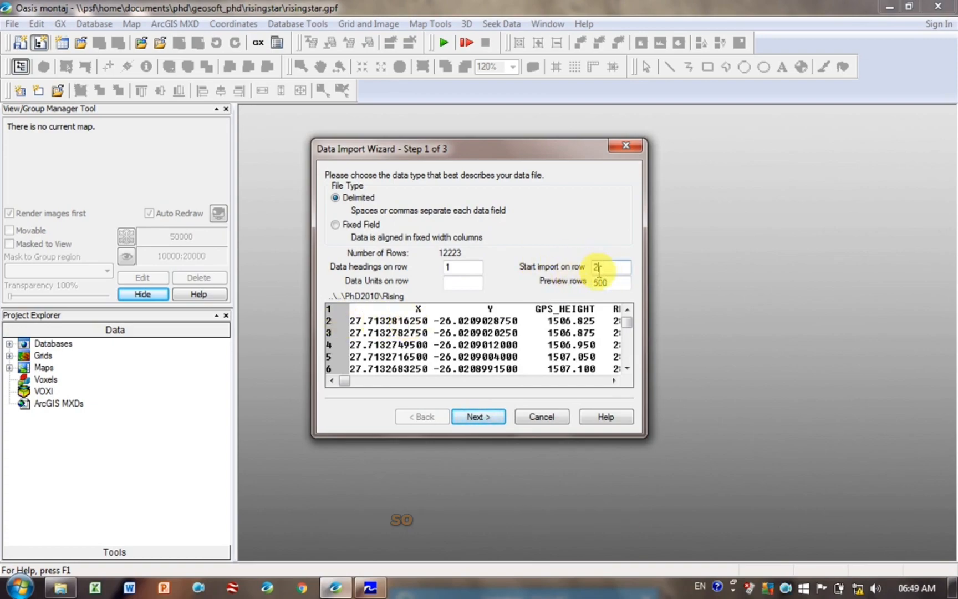
{"action": "left_click", "coordinate": [478, 416]}
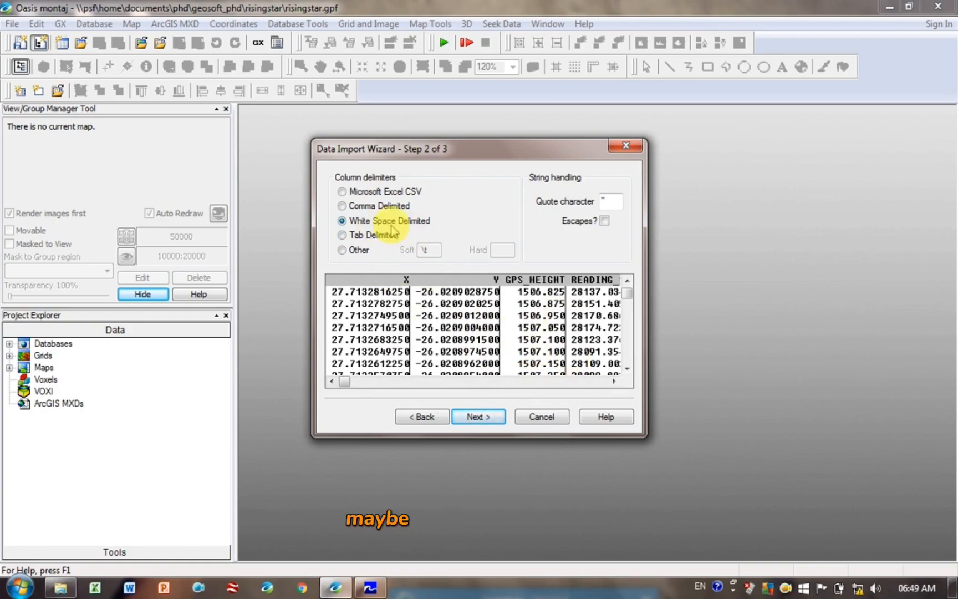
{"action": "mouse_move", "coordinate": [415, 195]}
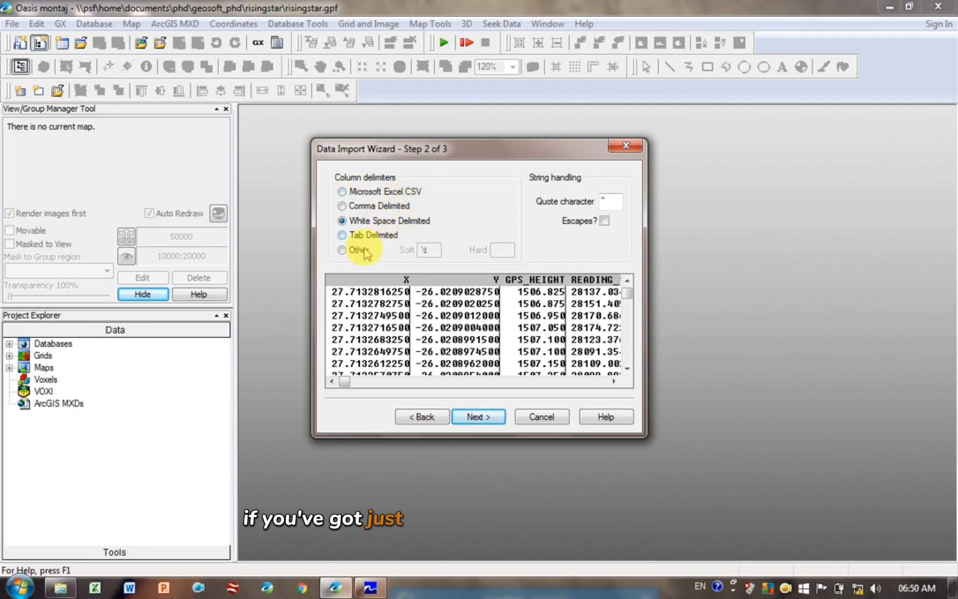
{"action": "left_click", "coordinate": [341, 250]}
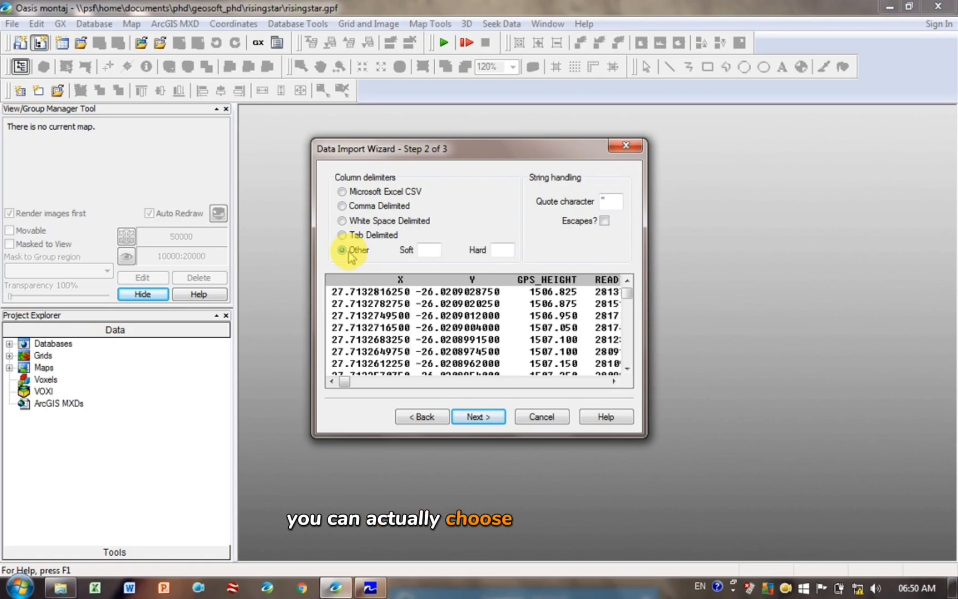
{"action": "left_click", "coordinate": [429, 250]}
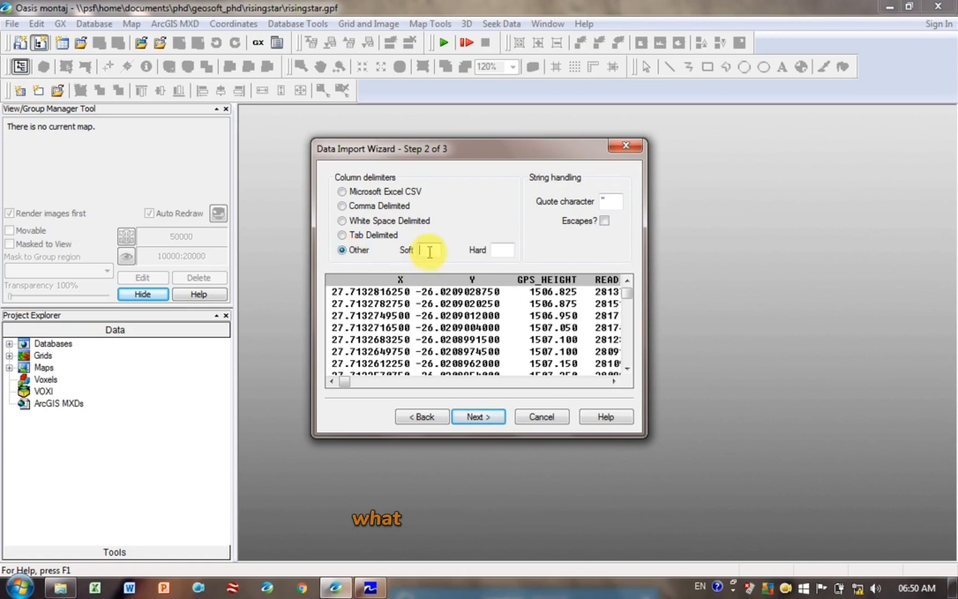
{"action": "left_click", "coordinate": [342, 220]}
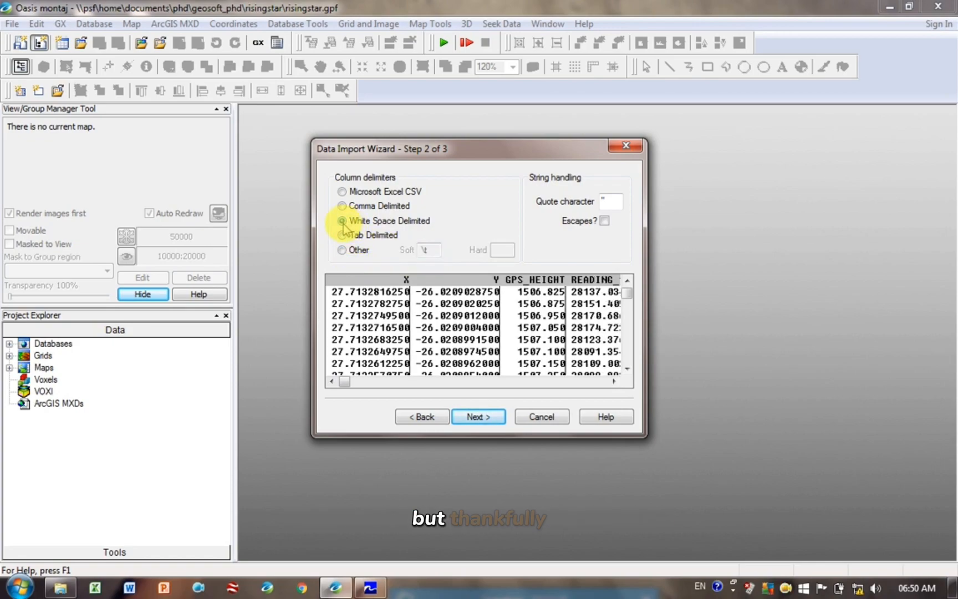
{"action": "left_click", "coordinate": [478, 416]}
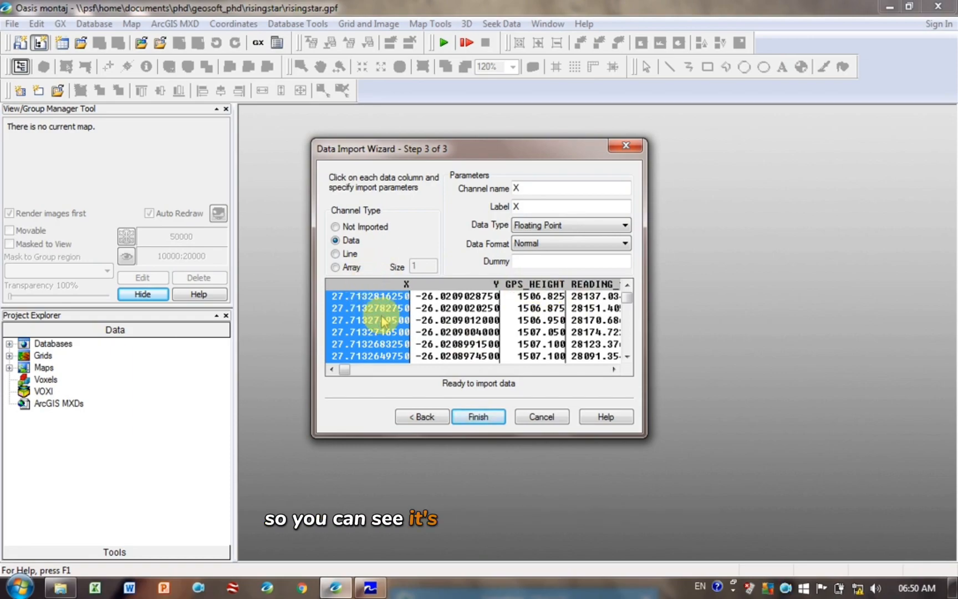
Step: Set the LINE column's channel type to Line and finish the import wizard
{"action": "left_click", "coordinate": [543, 308]}
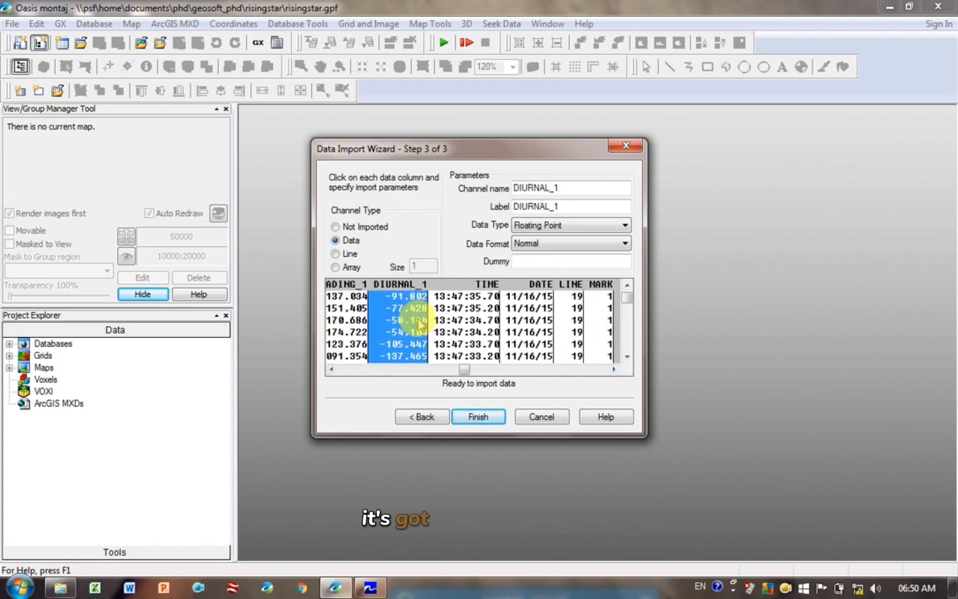
{"action": "left_click", "coordinate": [569, 337]}
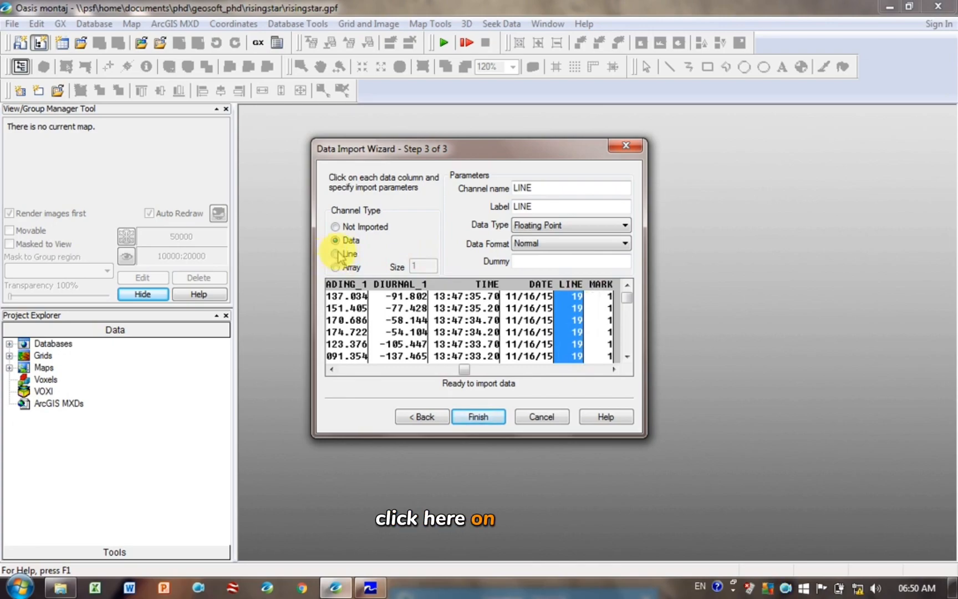
{"action": "left_click", "coordinate": [334, 253]}
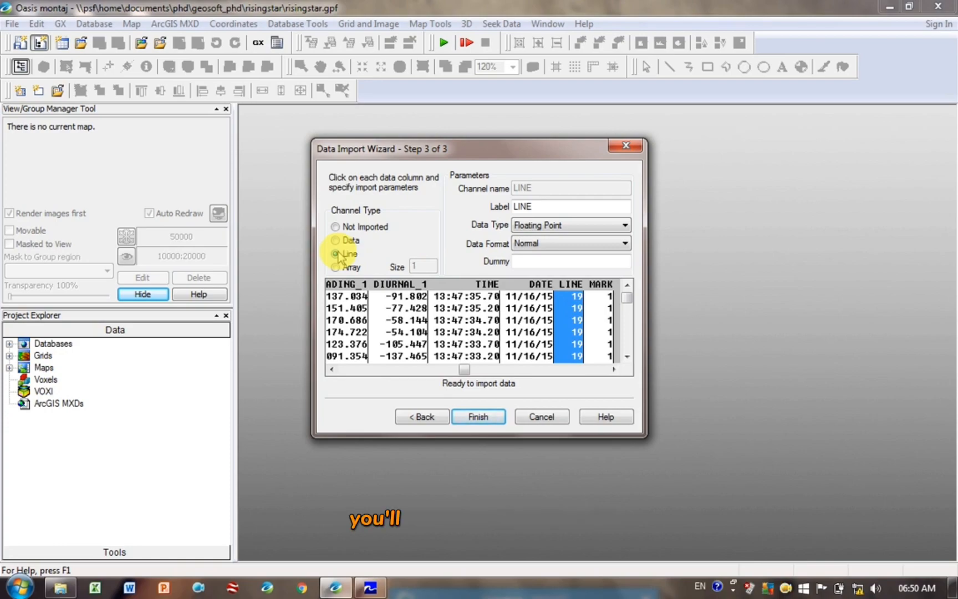
{"action": "left_click", "coordinate": [528, 296]}
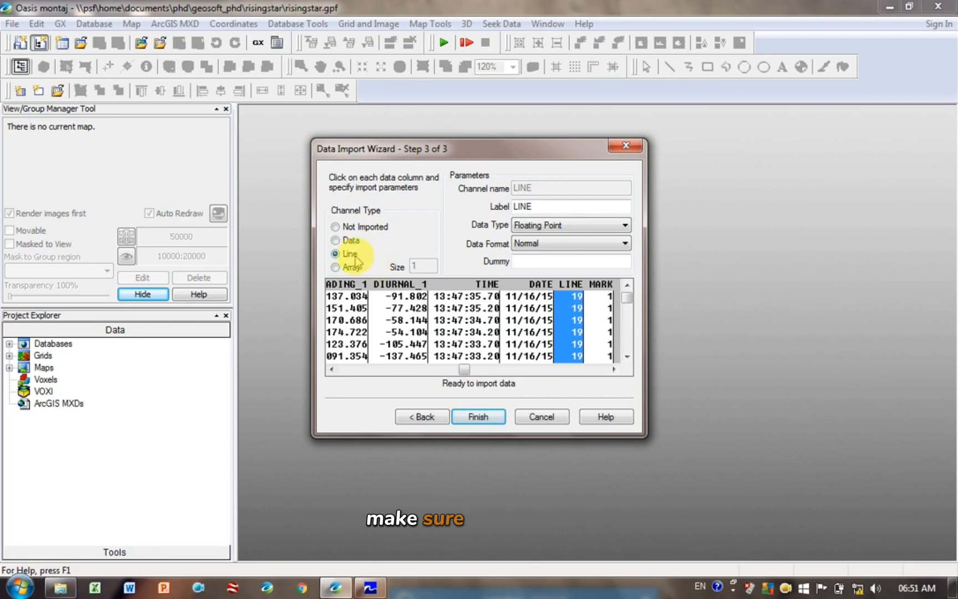
{"action": "left_click", "coordinate": [478, 416]}
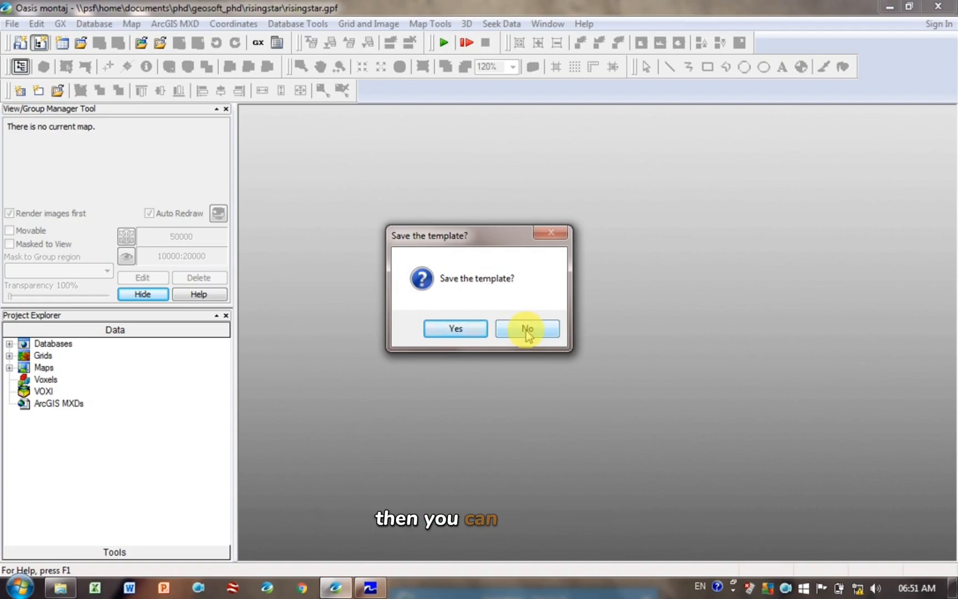
Step: Skip saving the template and save the database as TMI_survey_line.gdb in Geosoft_rising_star
{"action": "left_click", "coordinate": [527, 328]}
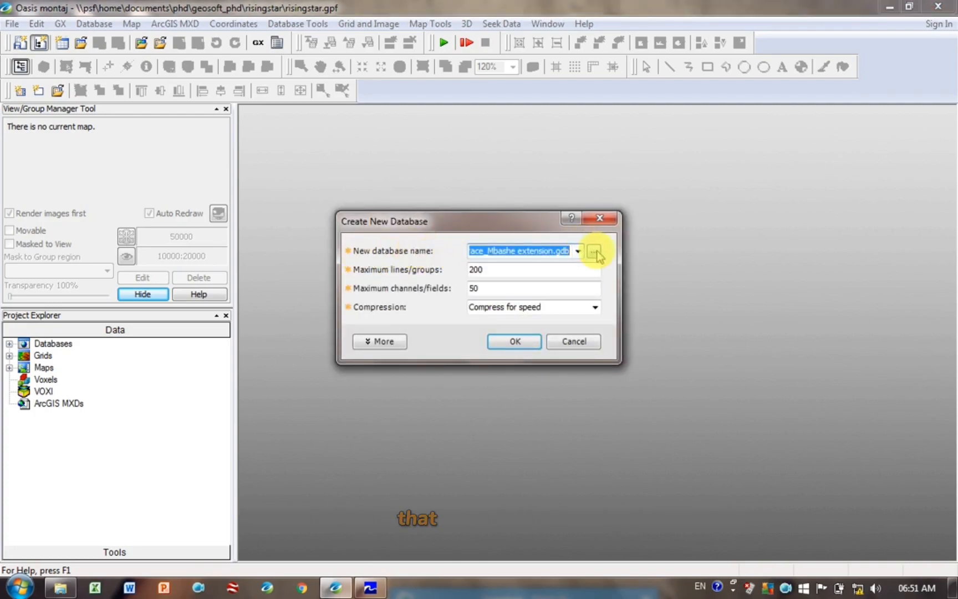
{"action": "left_click", "coordinate": [592, 251]}
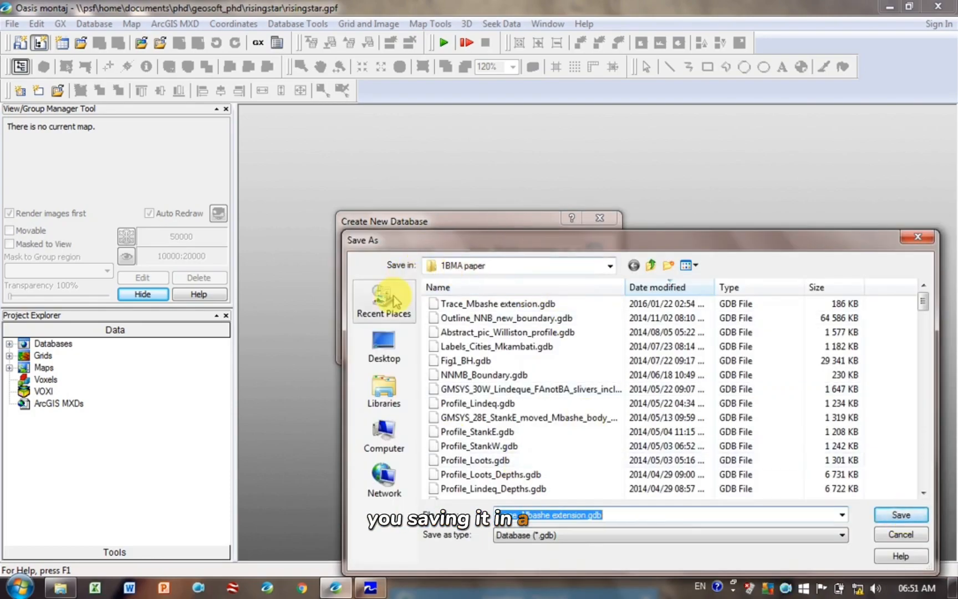
{"action": "left_click", "coordinate": [383, 300]}
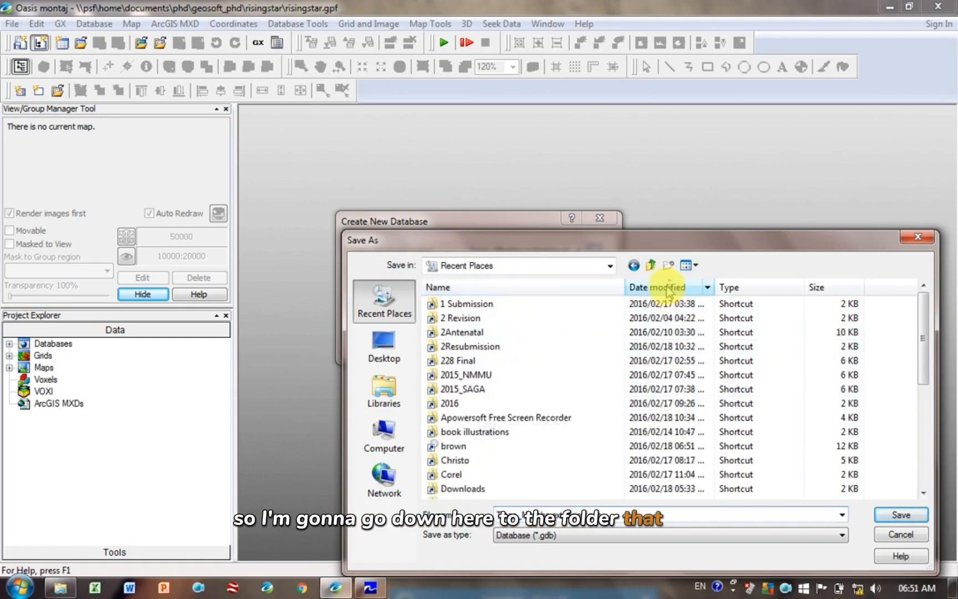
{"action": "left_click", "coordinate": [658, 287]}
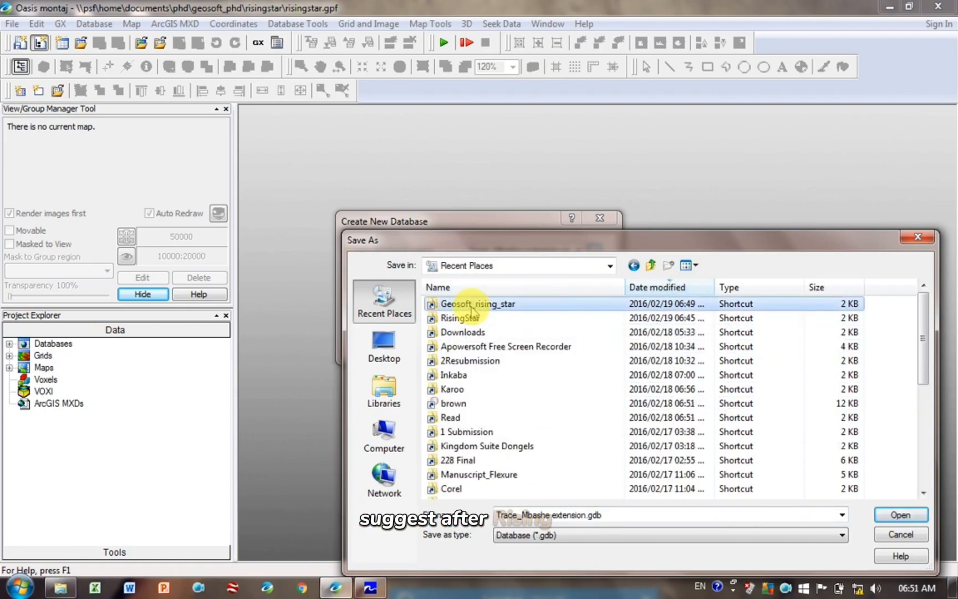
{"action": "double_click", "coordinate": [478, 304]}
{"action": "type", "text": "T…vey_line"}
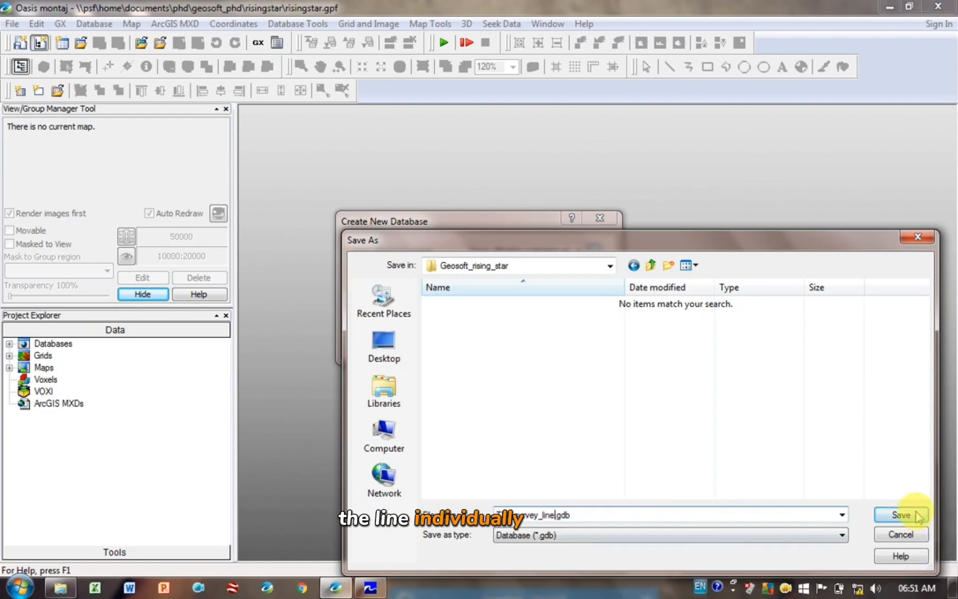
{"action": "left_click", "coordinate": [900, 515]}
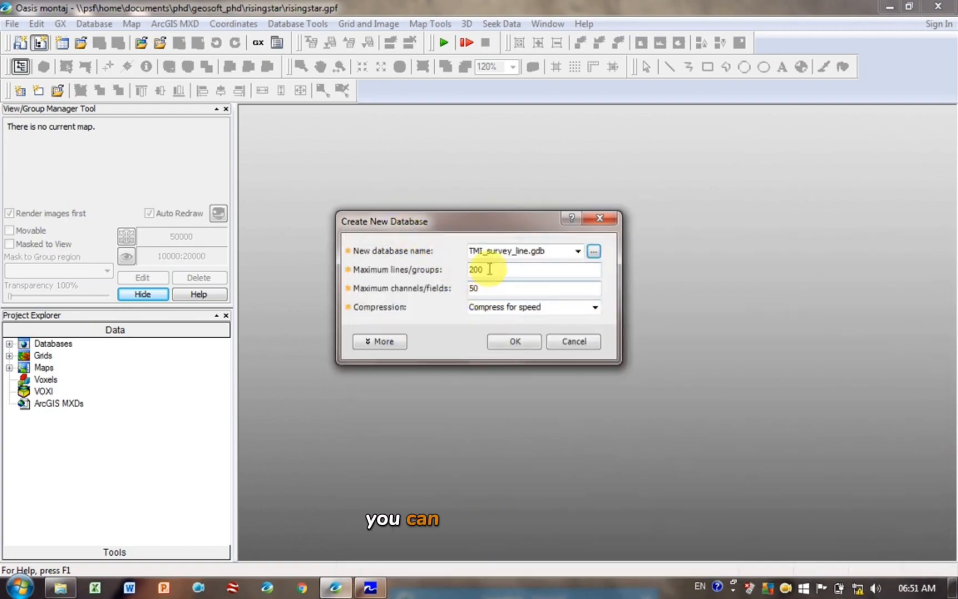
{"action": "mouse_move", "coordinate": [540, 290]}
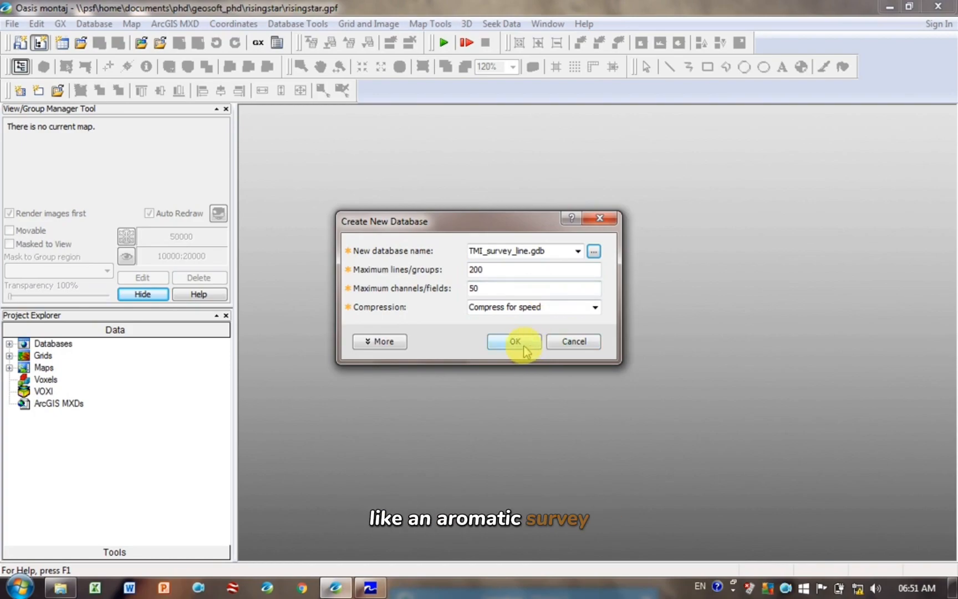
Step: Create the TMI_survey_line database and close the ImportQa.log error log
{"action": "left_click", "coordinate": [514, 341]}
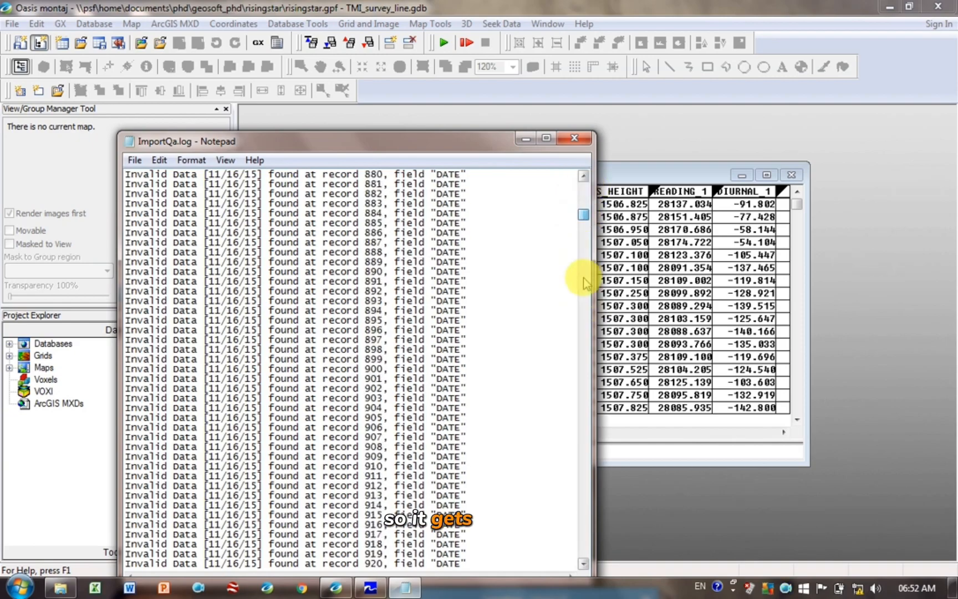
{"action": "left_click", "coordinate": [574, 138]}
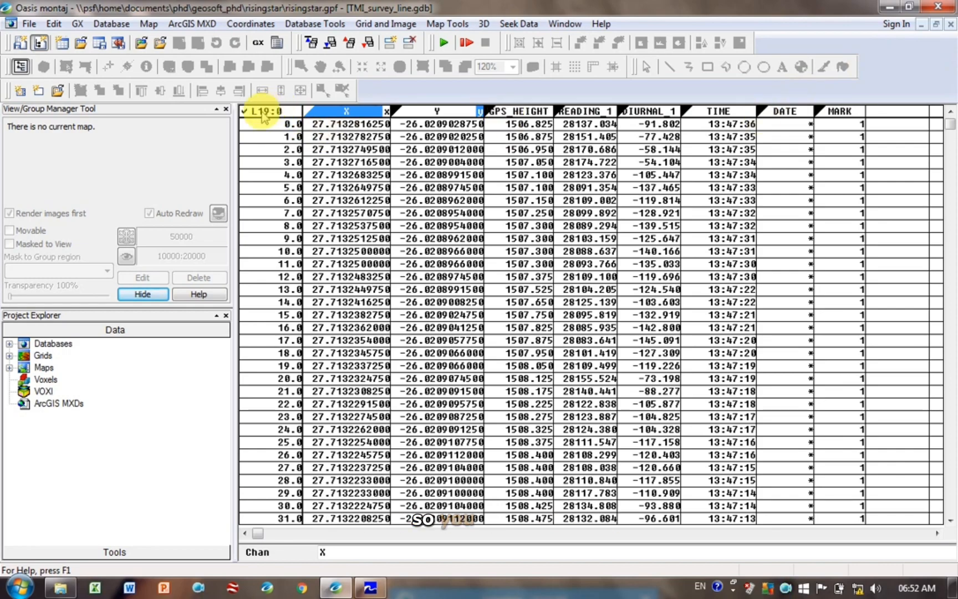
Step: Switch the displayed line from L19 to L6 and select the READING_1 channel
{"action": "left_click", "coordinate": [268, 111]}
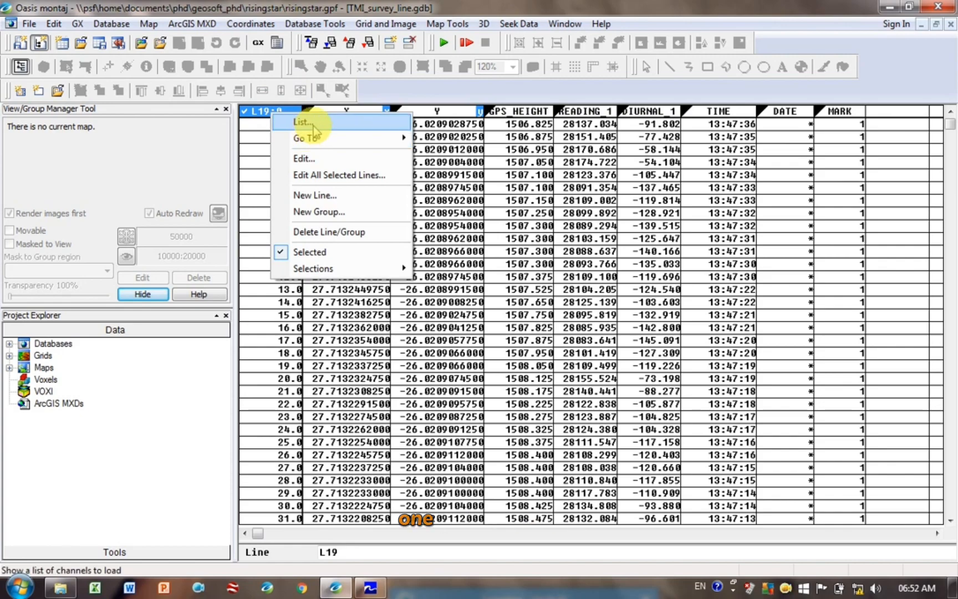
{"action": "left_click", "coordinate": [300, 122]}
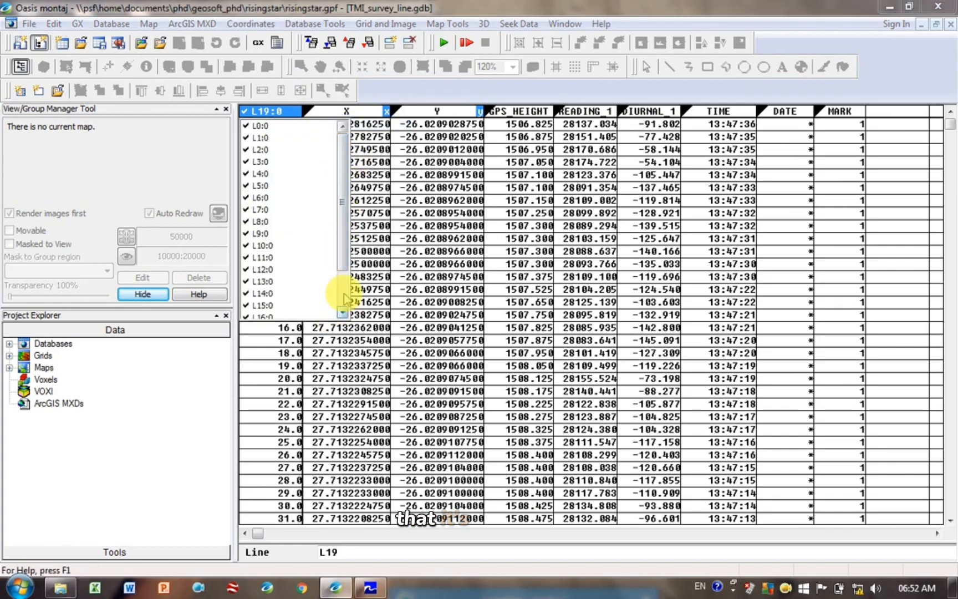
{"action": "scroll", "scroll_direction": "down", "scroll_amount": 3}
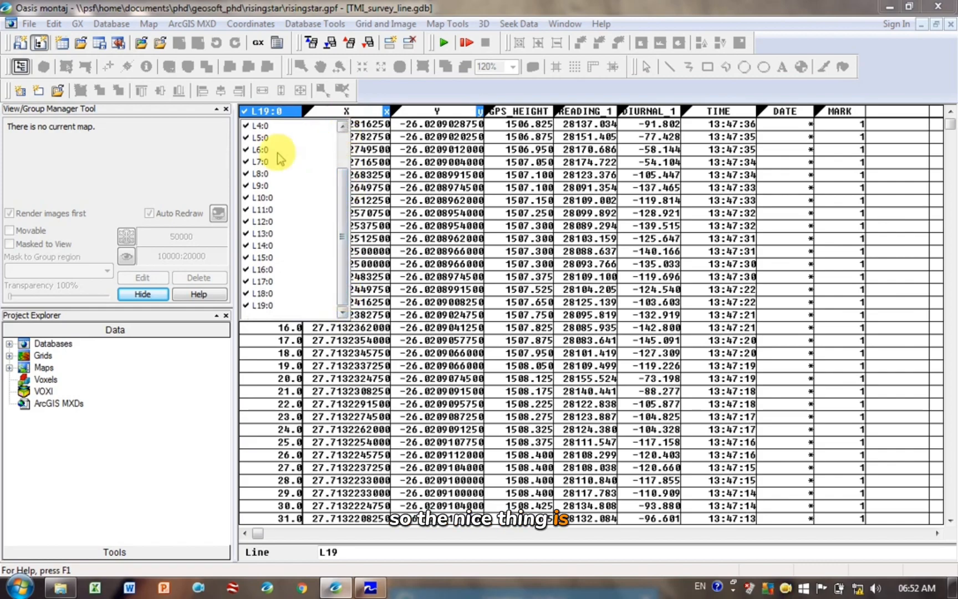
{"action": "right_click", "coordinate": [258, 150]}
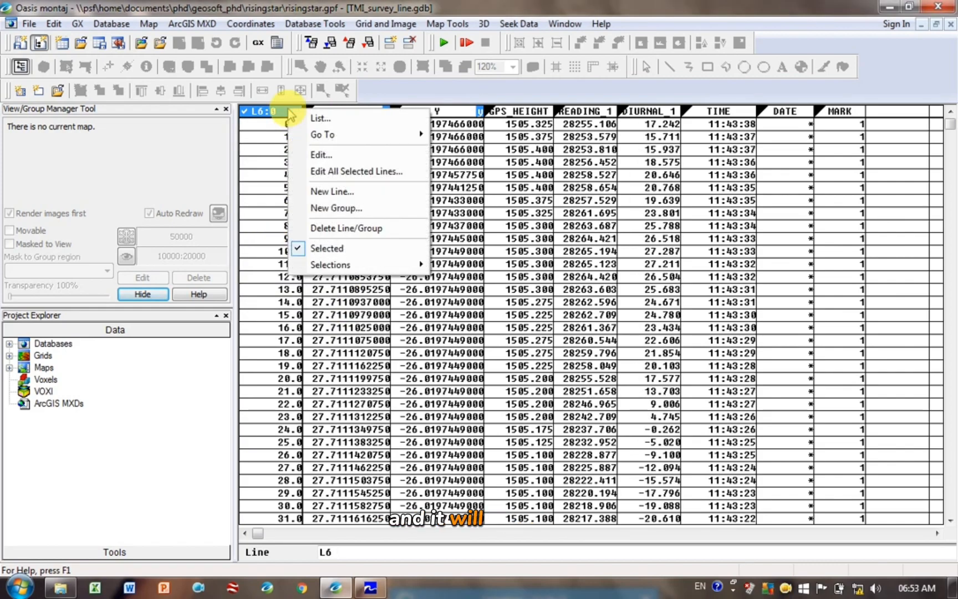
{"action": "left_click", "coordinate": [587, 163]}
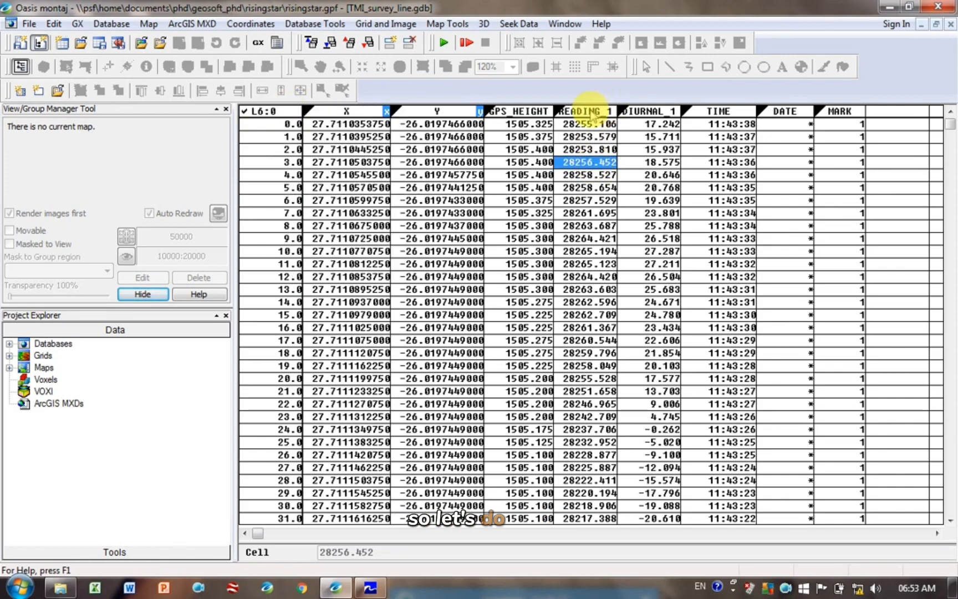
{"action": "left_click", "coordinate": [587, 111]}
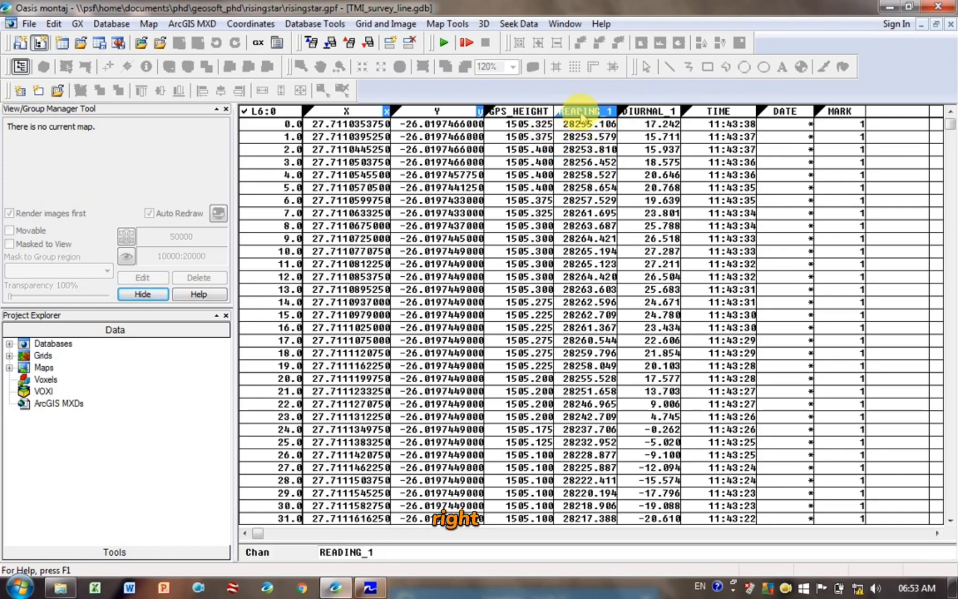
Step: Show the READING_1 profile, switch to line L0, then plot the DIURNAL_1 profile
{"action": "right_click", "coordinate": [585, 110]}
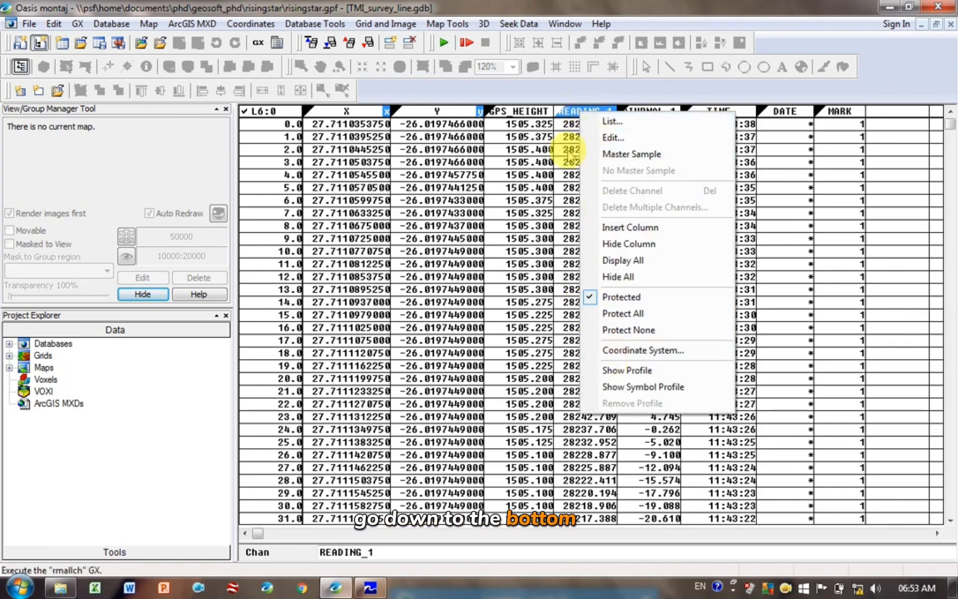
{"action": "mouse_move", "coordinate": [628, 330]}
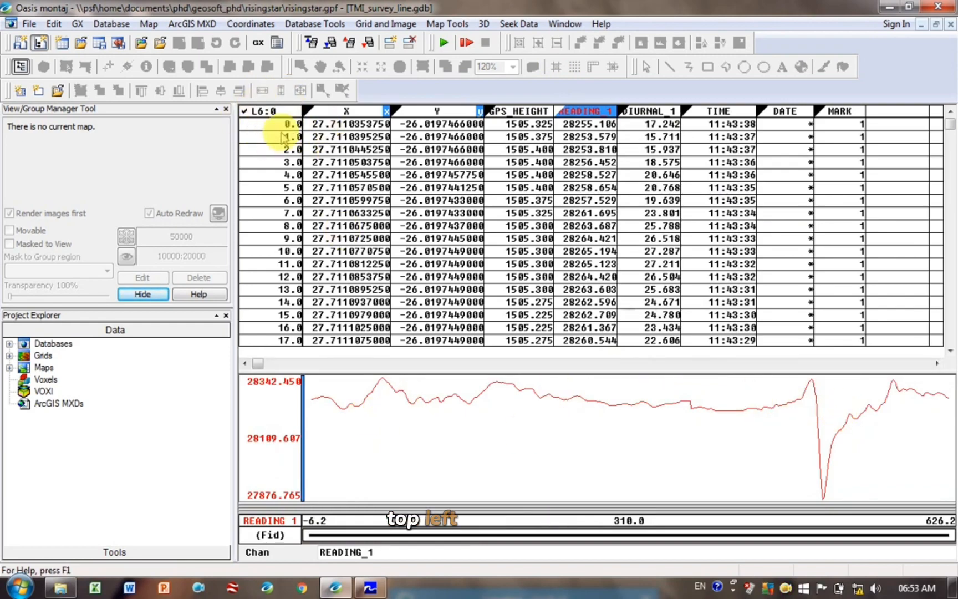
{"action": "left_click", "coordinate": [265, 111]}
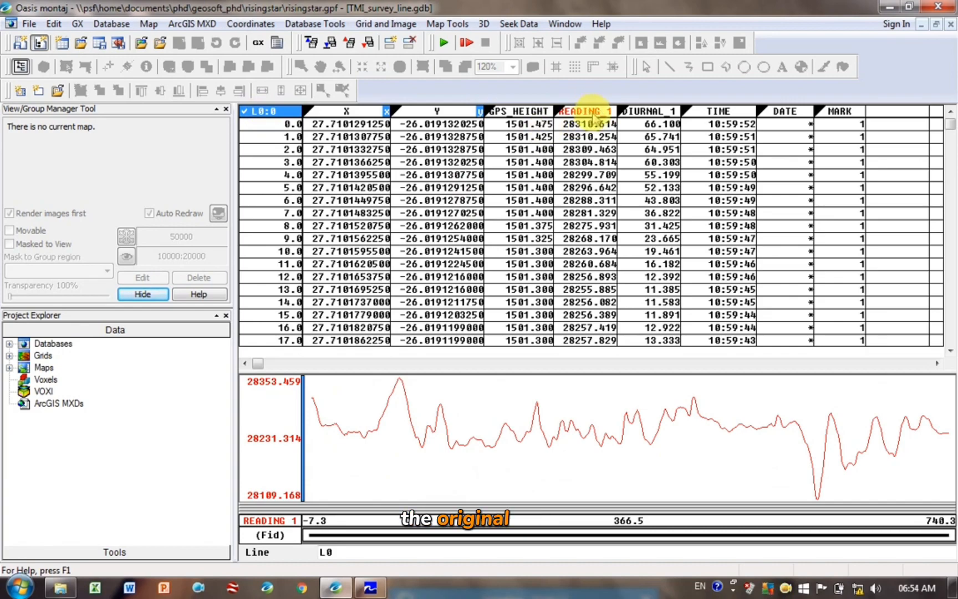
{"action": "left_click", "coordinate": [650, 111]}
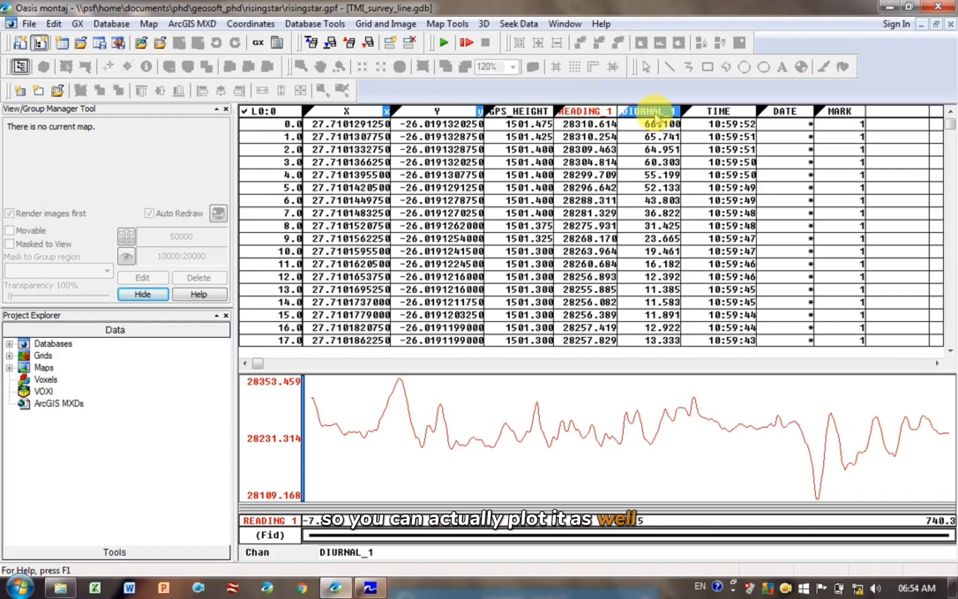
{"action": "right_click", "coordinate": [649, 111]}
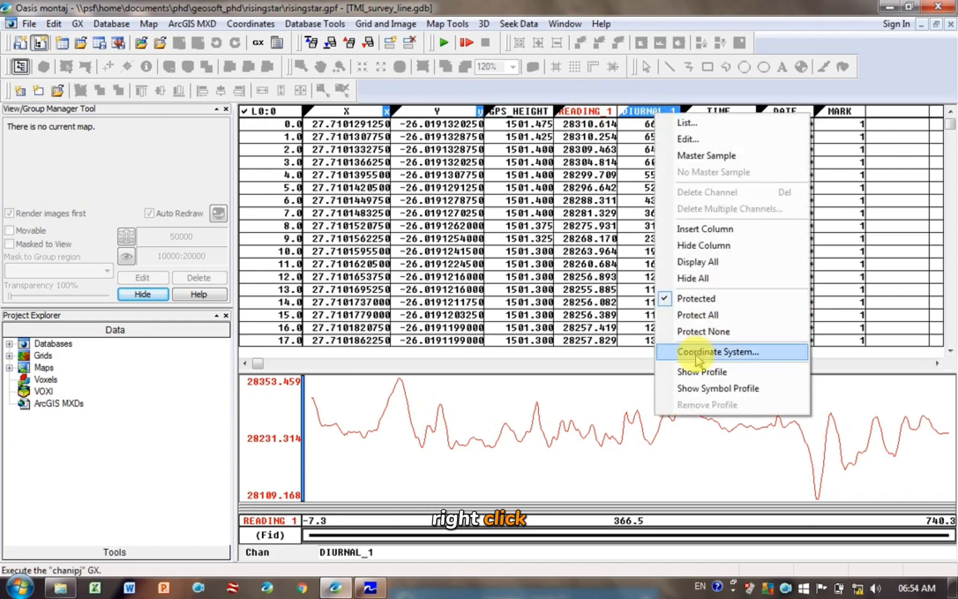
{"action": "left_click", "coordinate": [718, 351]}
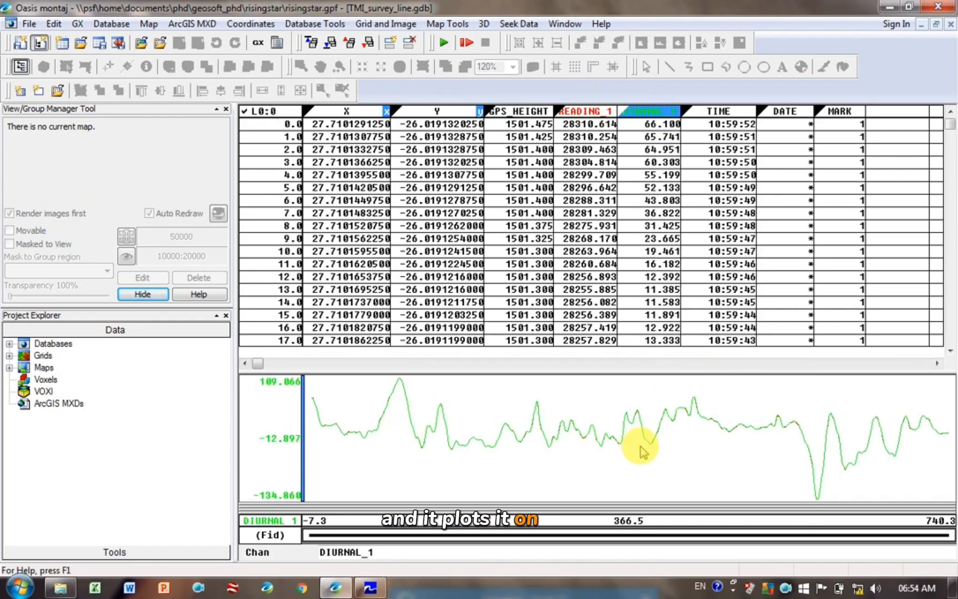
{"action": "mouse_move", "coordinate": [386, 422]}
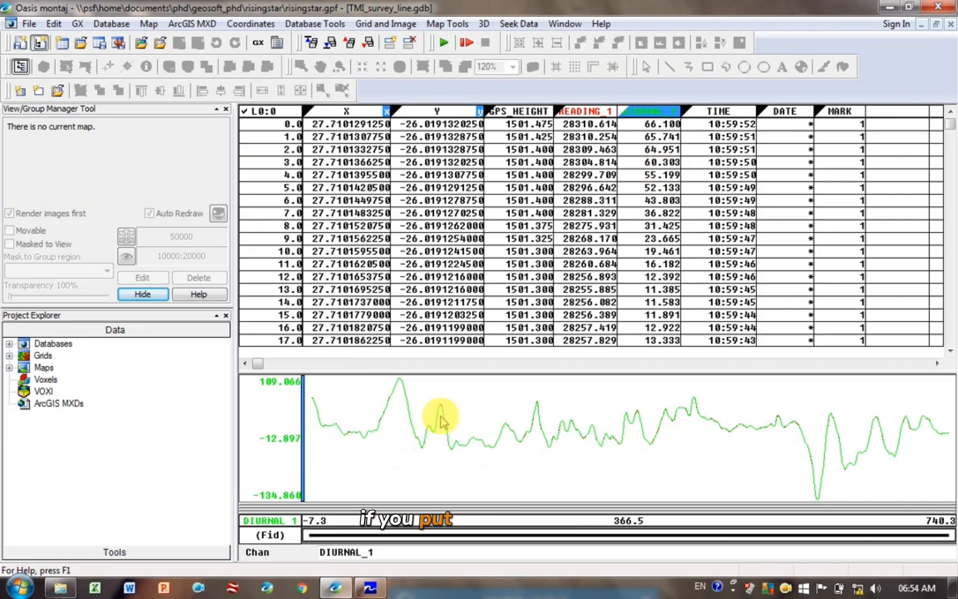
{"action": "mouse_move", "coordinate": [373, 455]}
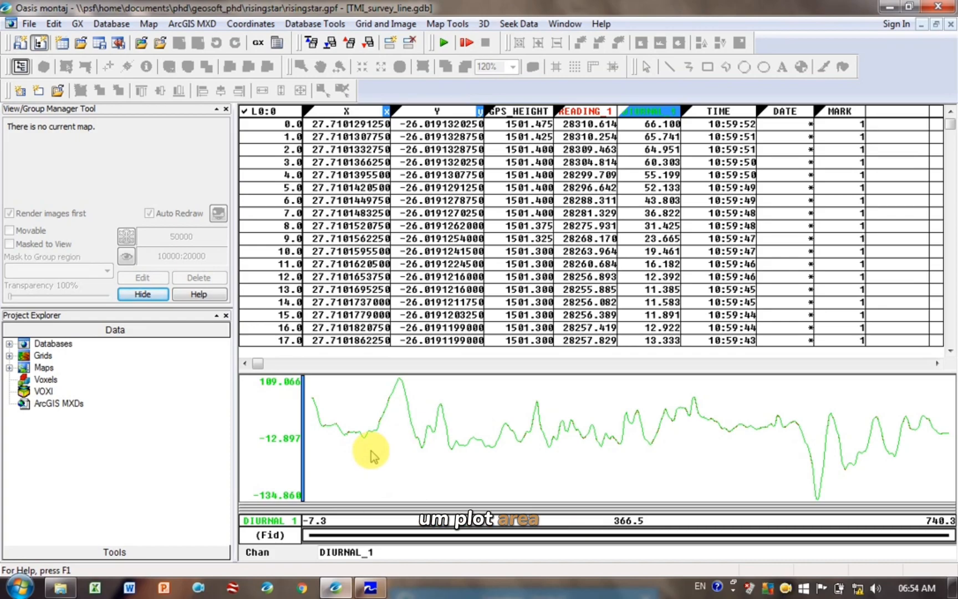
{"action": "right_click", "coordinate": [373, 455]}
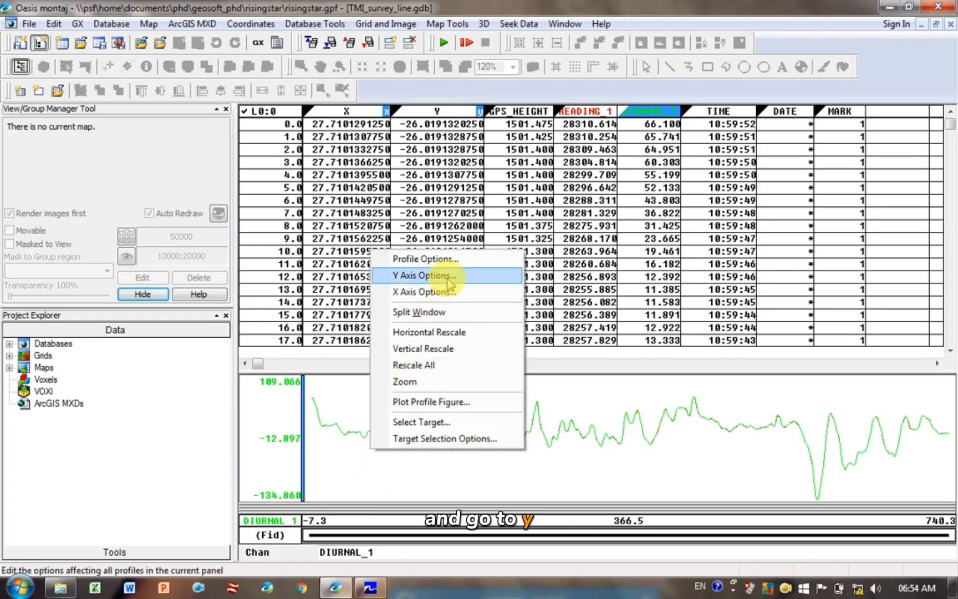
{"action": "left_click", "coordinate": [425, 275]}
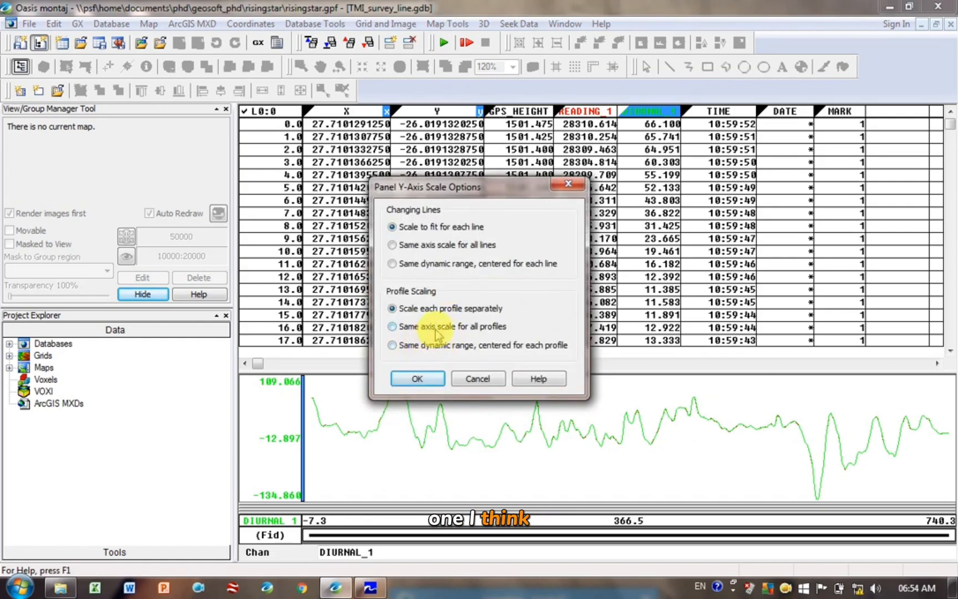
{"action": "left_click", "coordinate": [391, 326]}
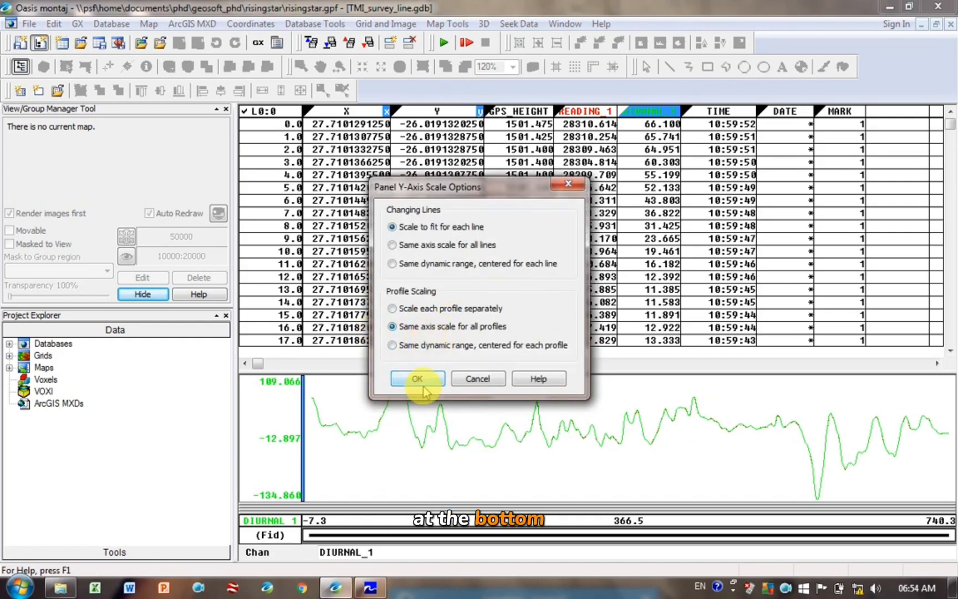
{"action": "left_click", "coordinate": [417, 379]}
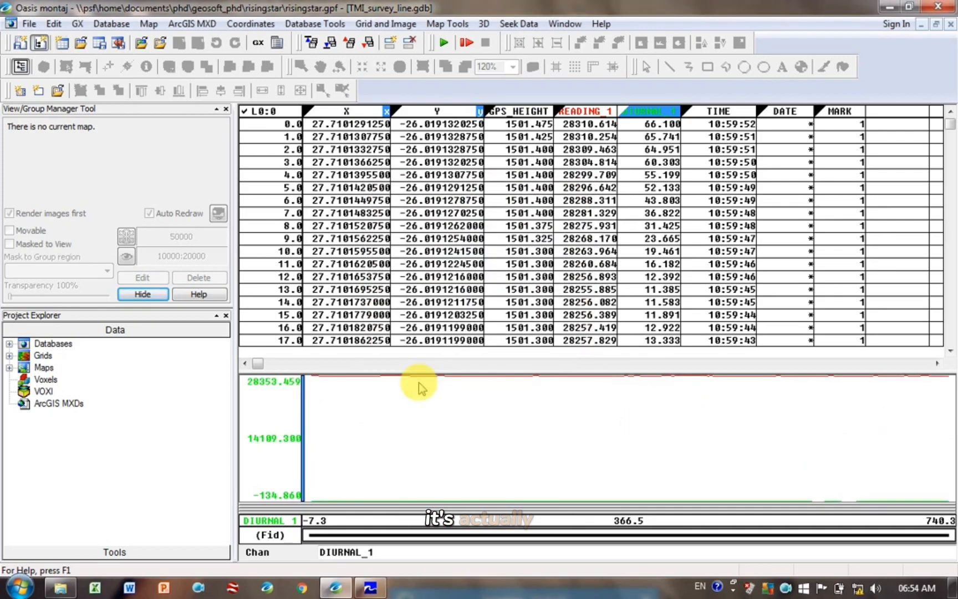
{"action": "mouse_move", "coordinate": [259, 502]}
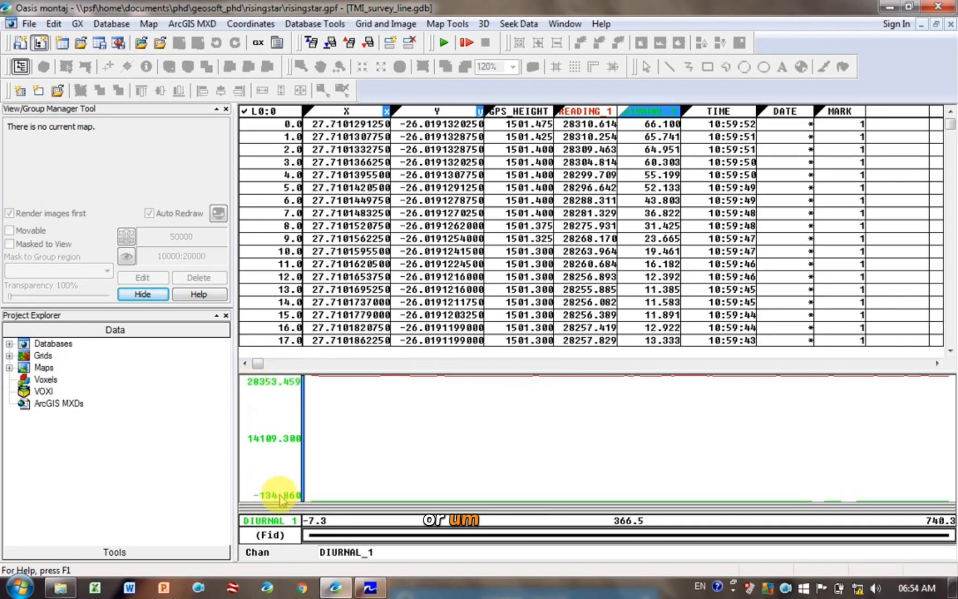
{"action": "mouse_move", "coordinate": [335, 496]}
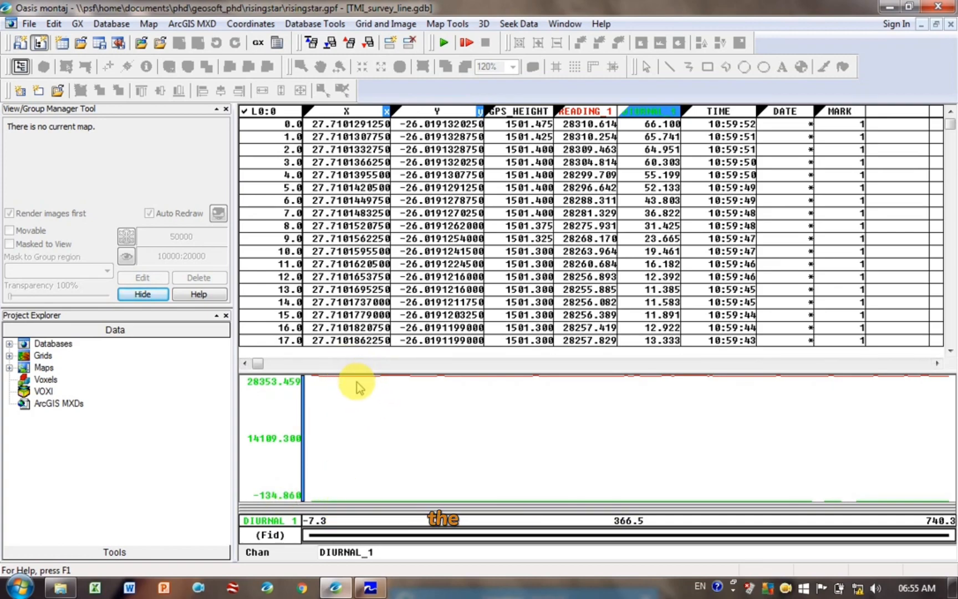
{"action": "right_click", "coordinate": [357, 385]}
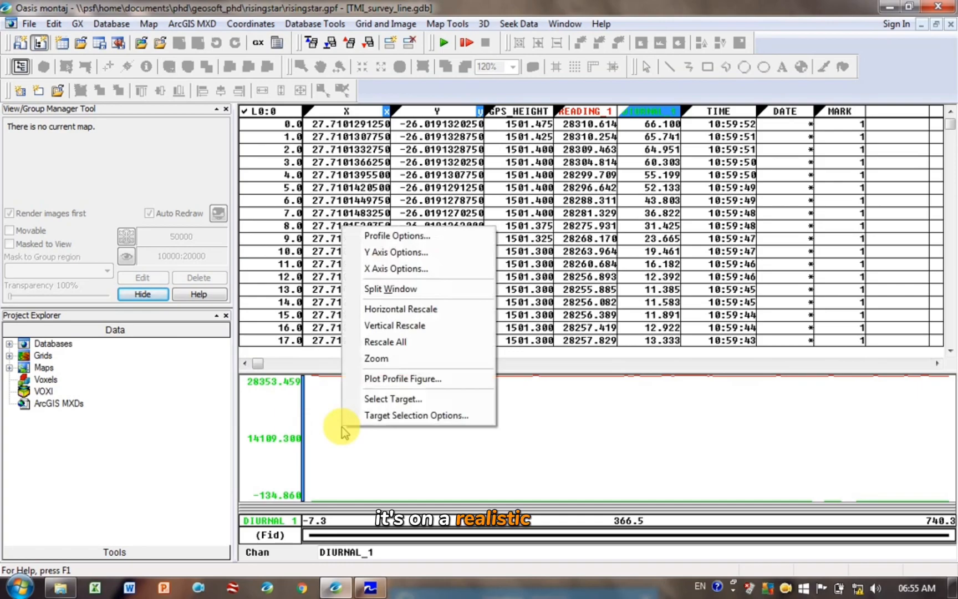
{"action": "left_click", "coordinate": [395, 252]}
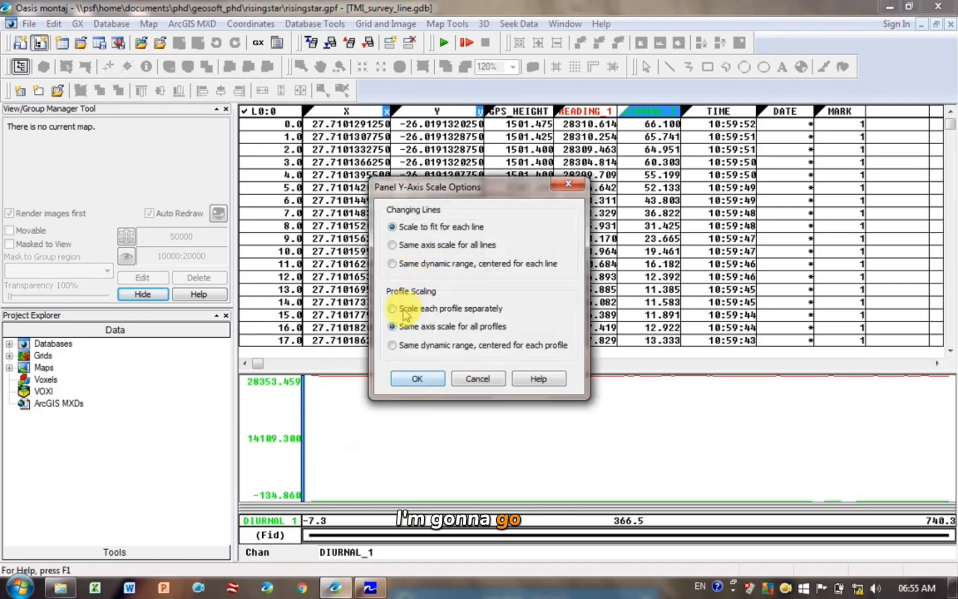
{"action": "left_click", "coordinate": [417, 378]}
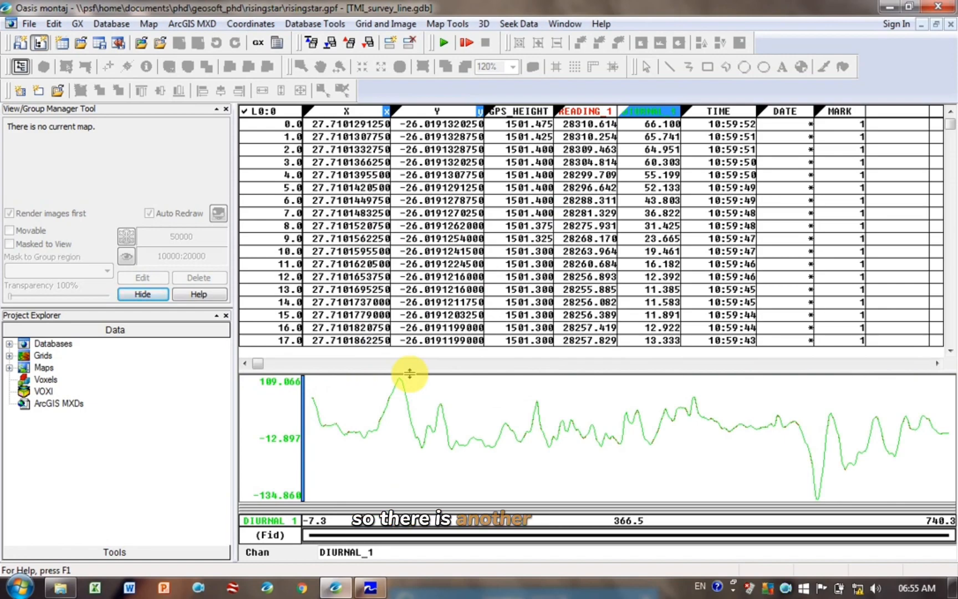
{"action": "mouse_move", "coordinate": [388, 427]}
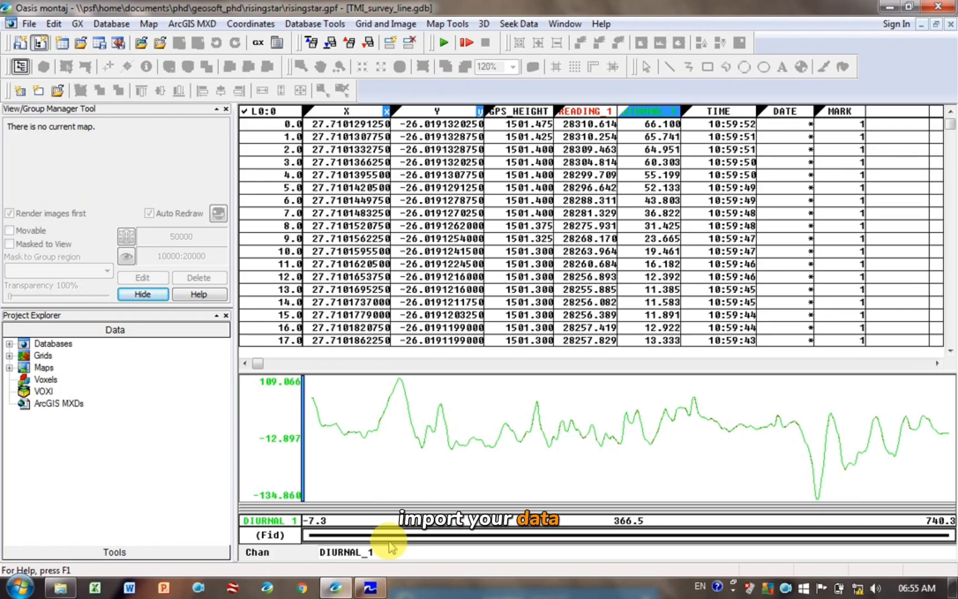
Step: Rerun the ASCII import wizard, making DATE a floating-point Data channel with a display format
{"action": "left_click", "coordinate": [111, 24]}
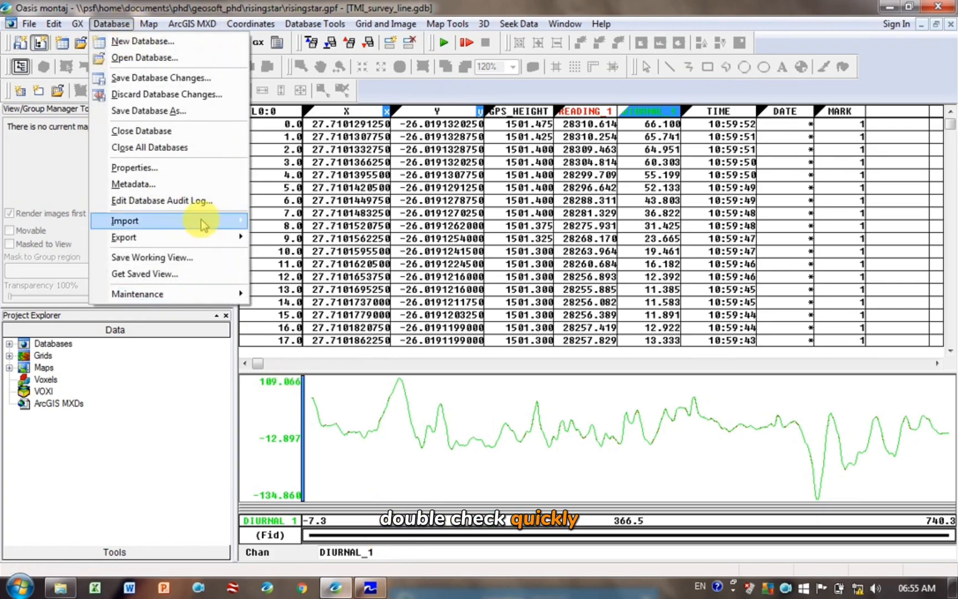
{"action": "left_click", "coordinate": [125, 220]}
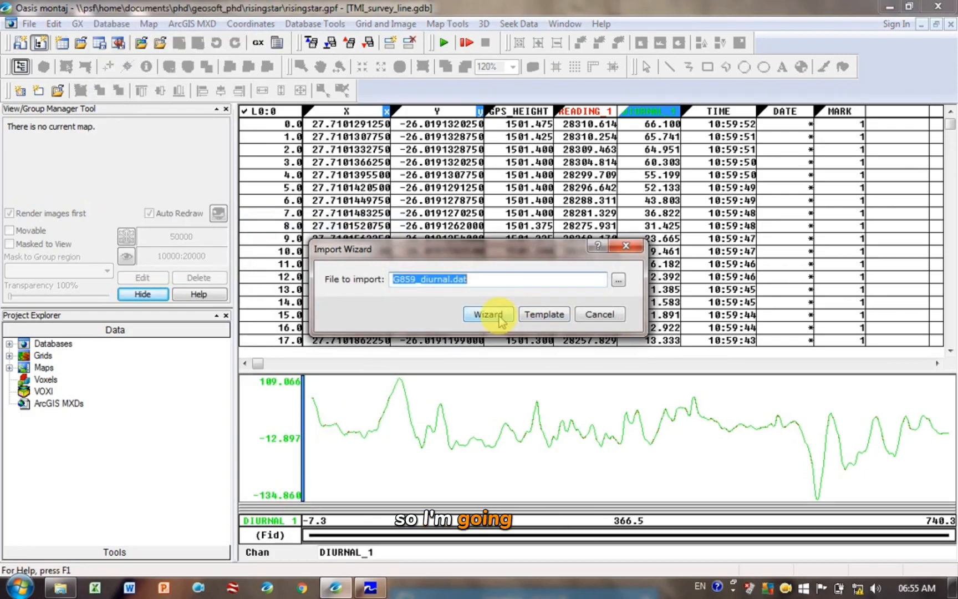
{"action": "left_click", "coordinate": [488, 314]}
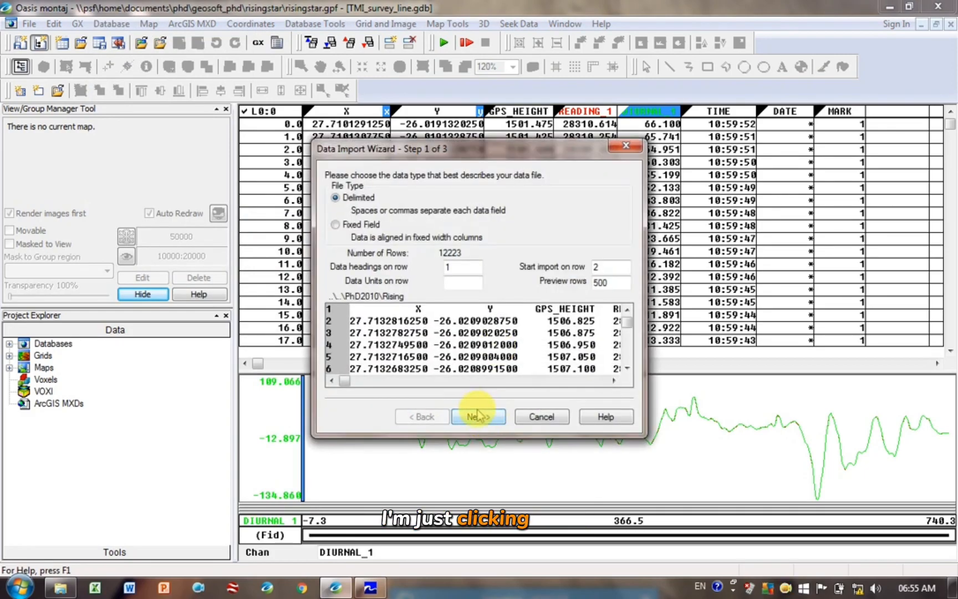
{"action": "left_click", "coordinate": [478, 416]}
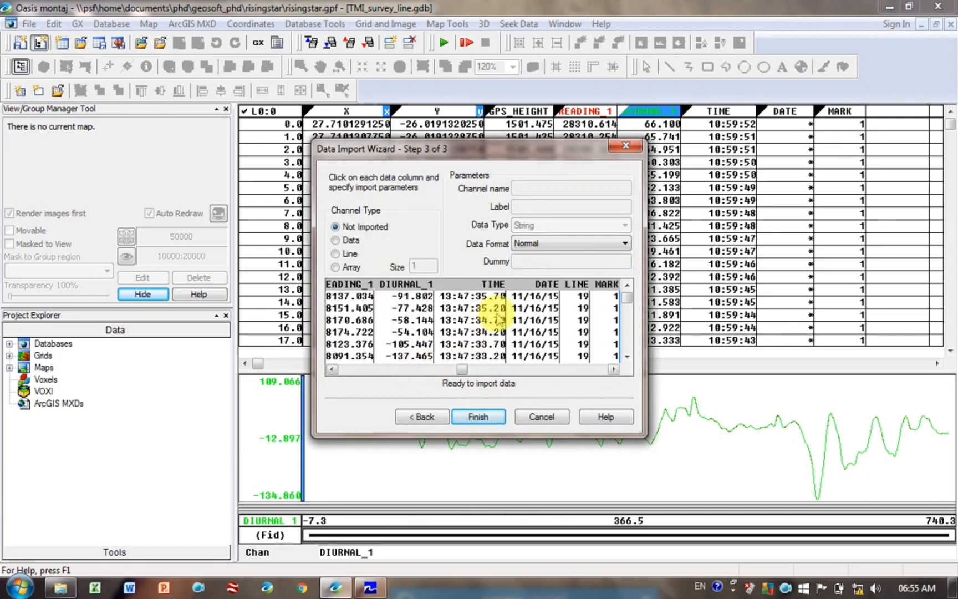
{"action": "left_click", "coordinate": [545, 295]}
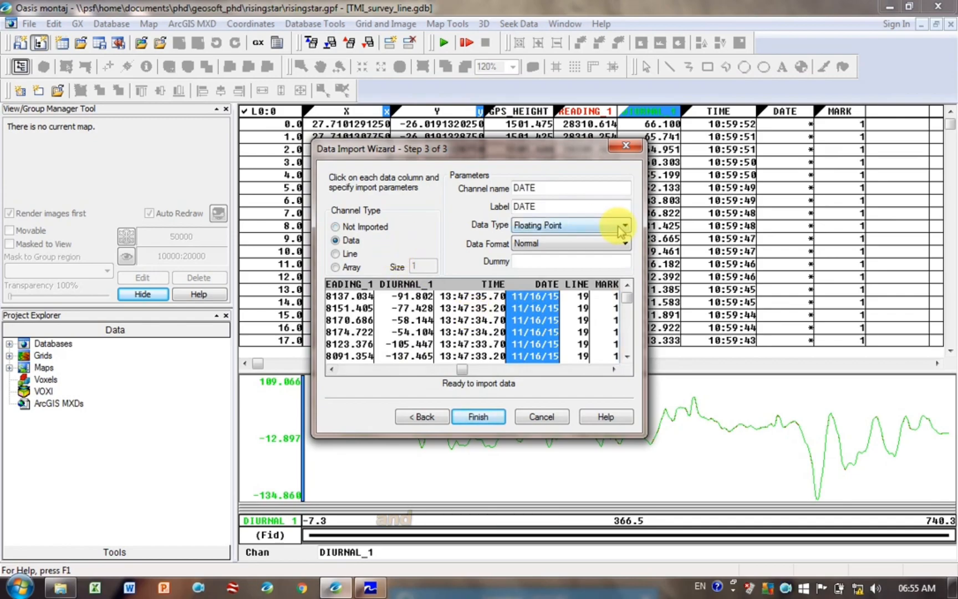
{"action": "left_click", "coordinate": [623, 244]}
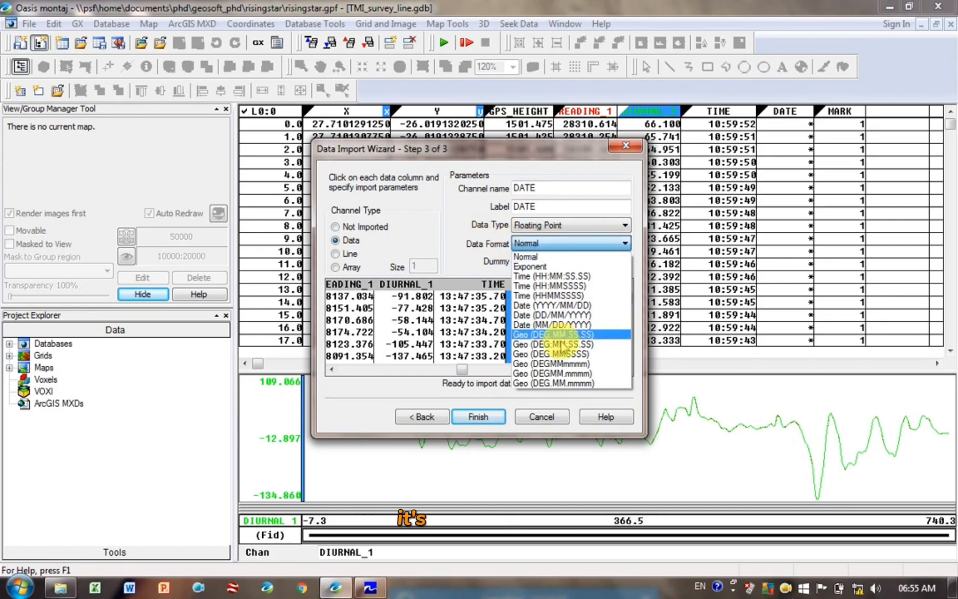
{"action": "left_click", "coordinate": [551, 314]}
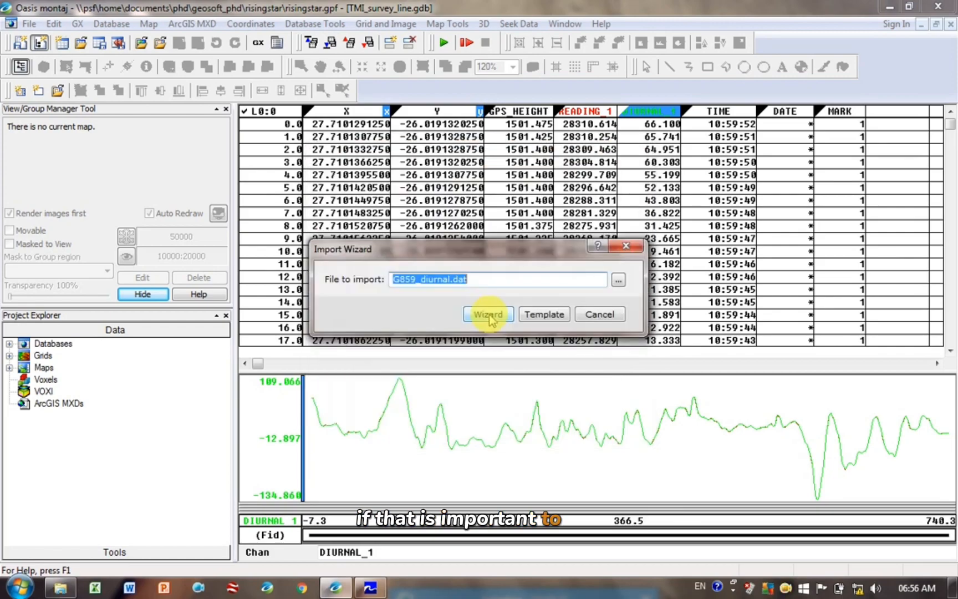
Step: Close the Import Wizard and return to line L0 in the TMI_survey_line database
{"action": "left_click", "coordinate": [488, 314]}
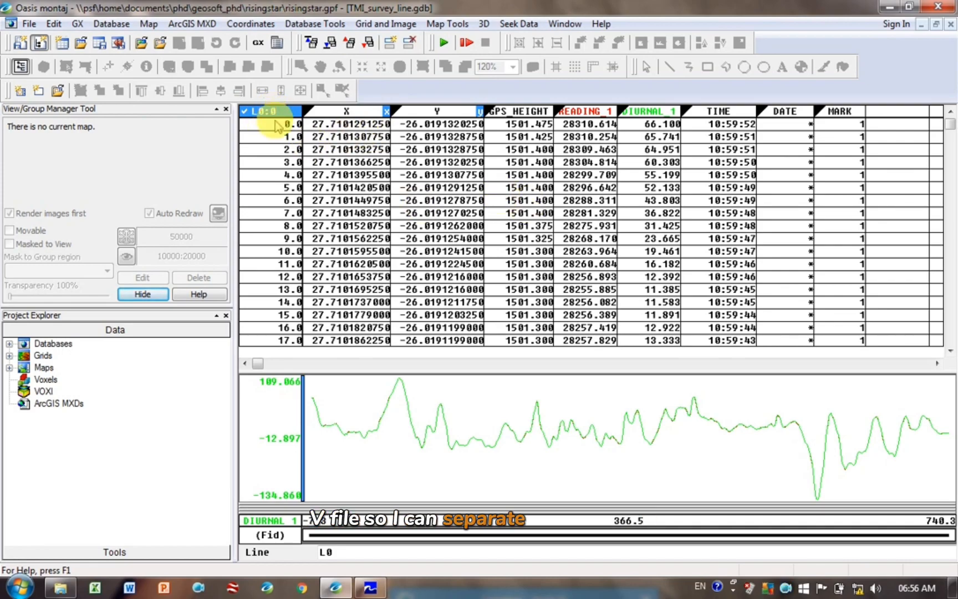
{"action": "left_click", "coordinate": [112, 24]}
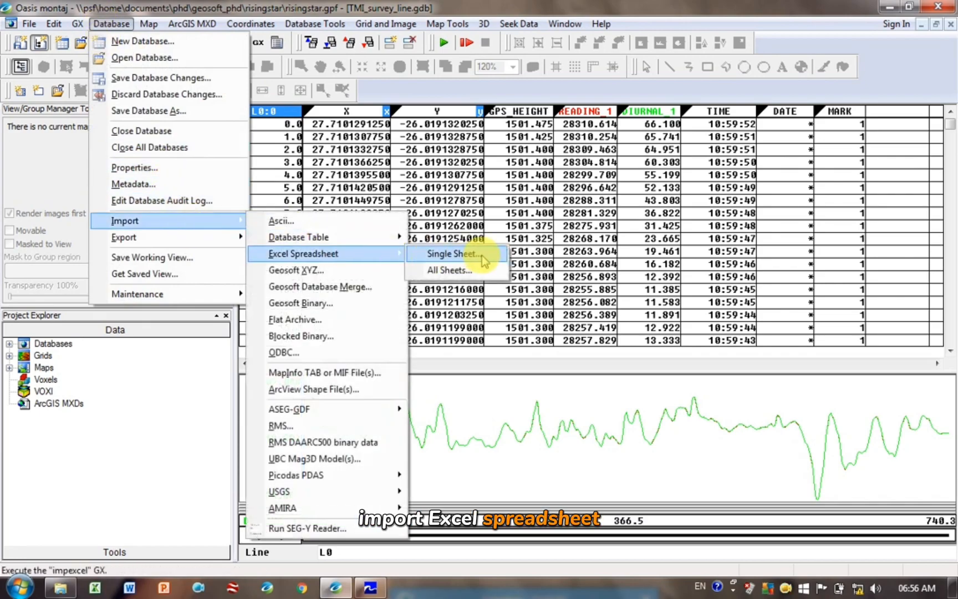
{"action": "mouse_move", "coordinate": [462, 284]}
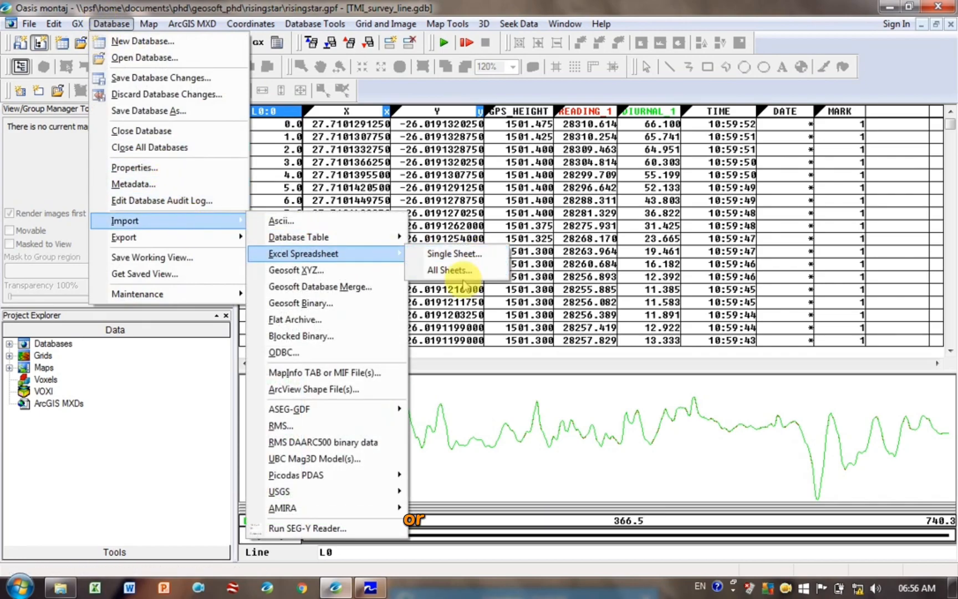
Step: Start a single-sheet Excel import into a new database named TMI_survey_line_xls.gdb
{"action": "left_click", "coordinate": [454, 254]}
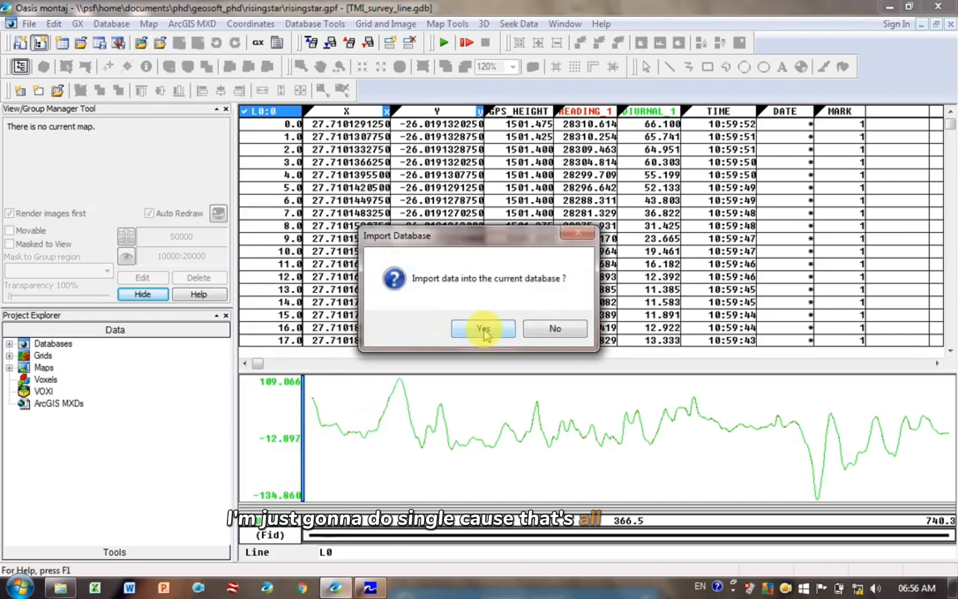
{"action": "mouse_move", "coordinate": [504, 295]}
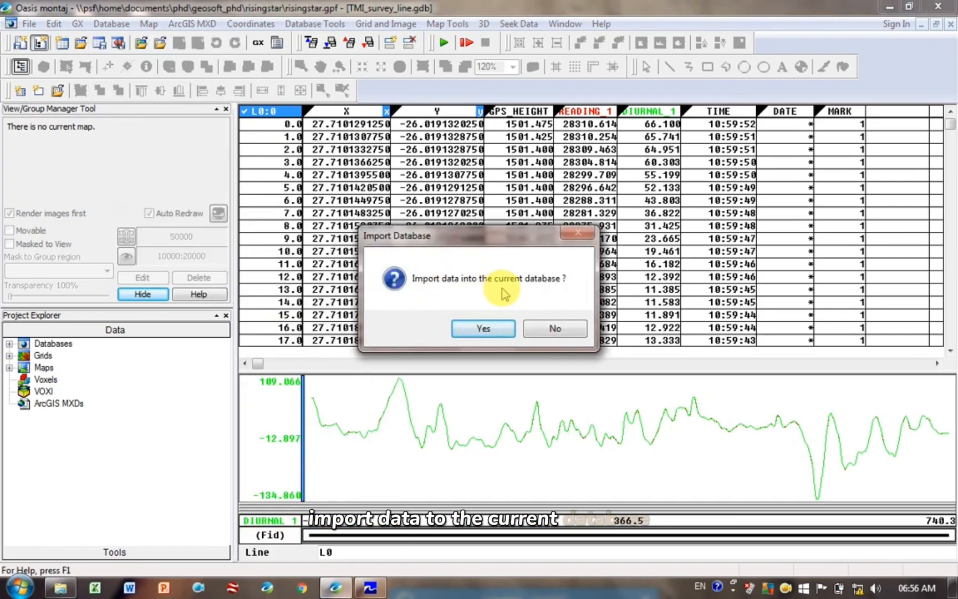
{"action": "left_click", "coordinate": [555, 328]}
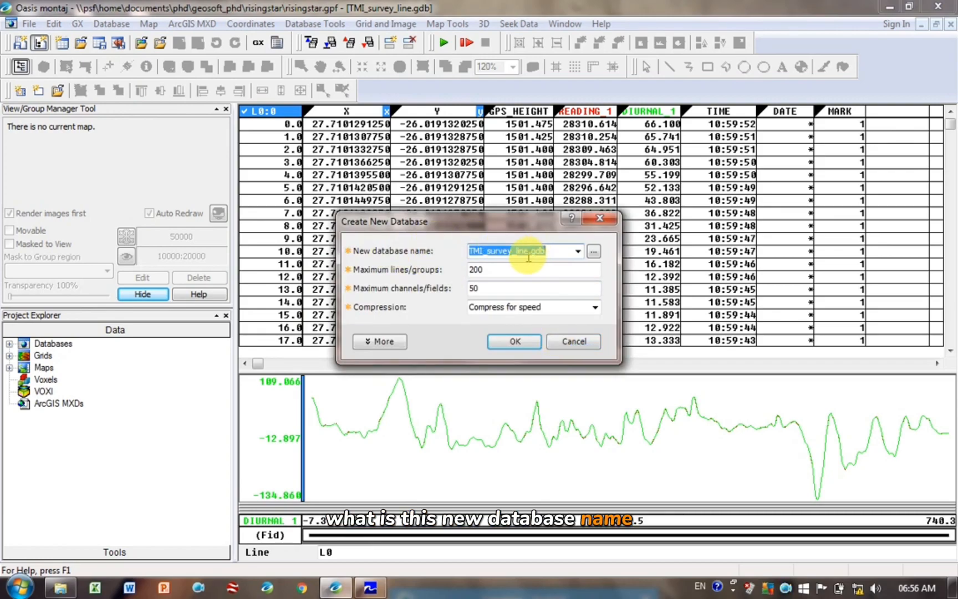
{"action": "type", "text": "_xls"}
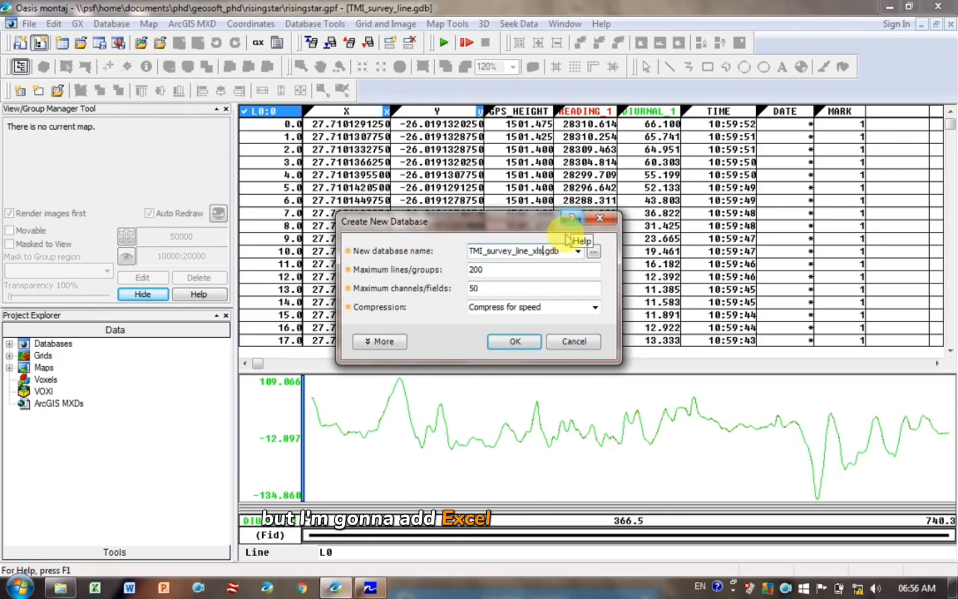
{"action": "left_click", "coordinate": [514, 341]}
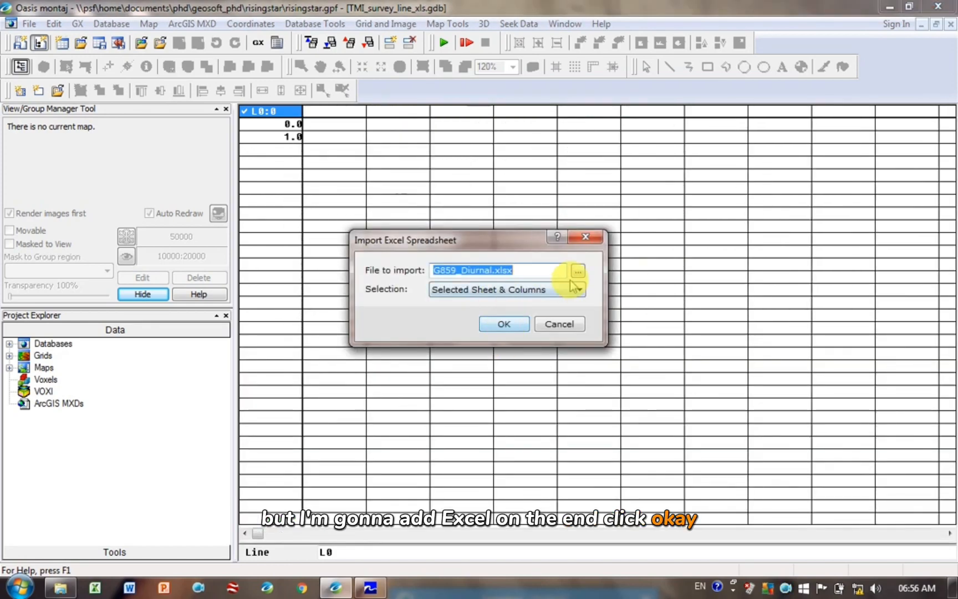
Step: Select G859_Diurnal.xls as the spreadsheet, keeping Selected Sheet & Columns
{"action": "left_click", "coordinate": [576, 270]}
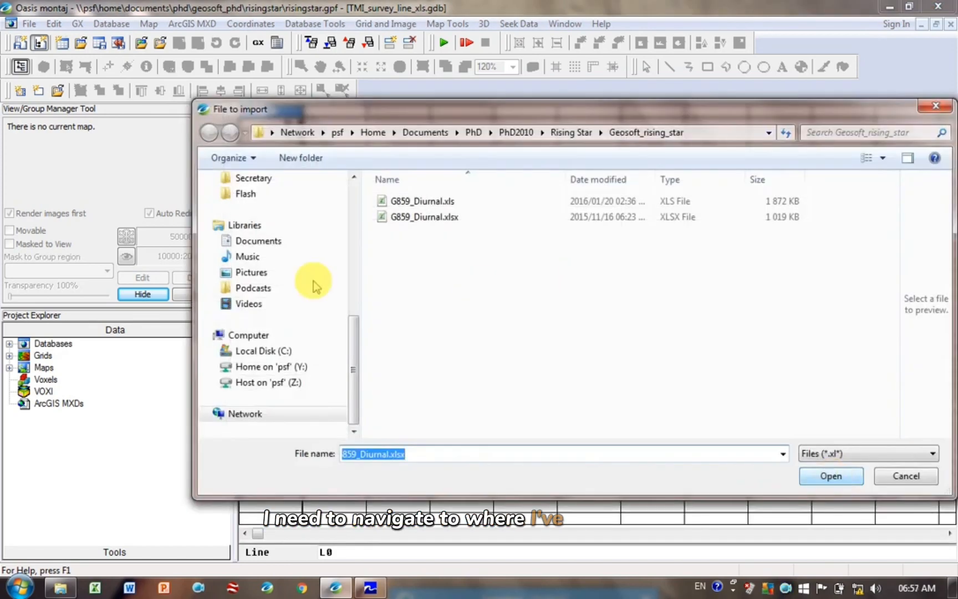
{"action": "left_click", "coordinate": [831, 476]}
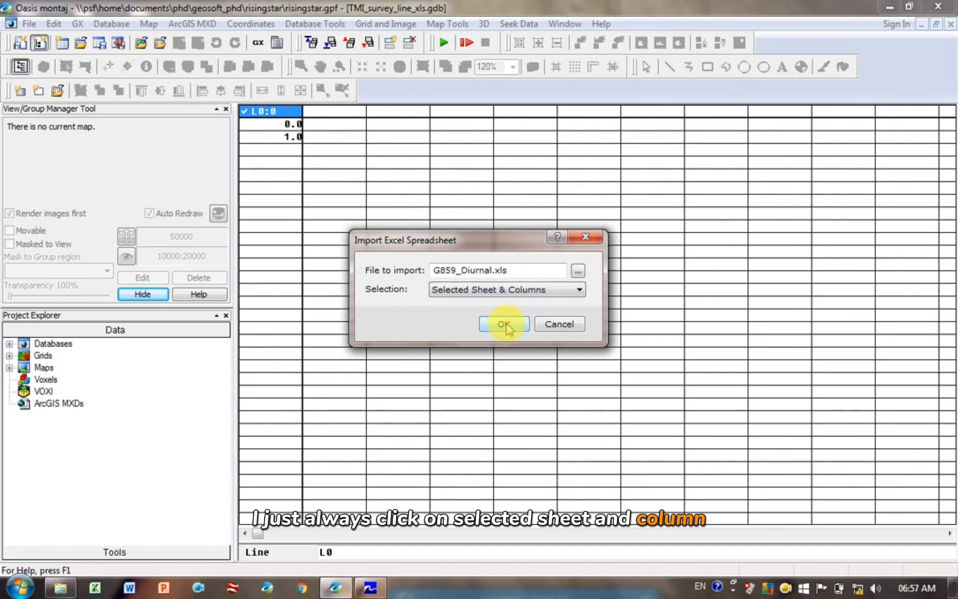
{"action": "left_click", "coordinate": [503, 324]}
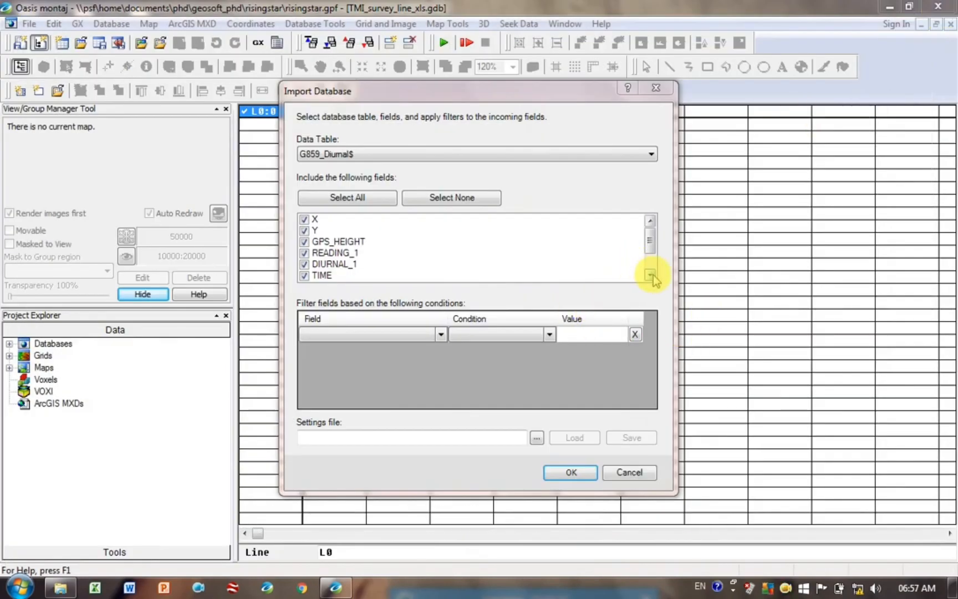
Step: Import all G859_Diurnal$ fields after trying and clearing a DATE filter
{"action": "left_click", "coordinate": [649, 273]}
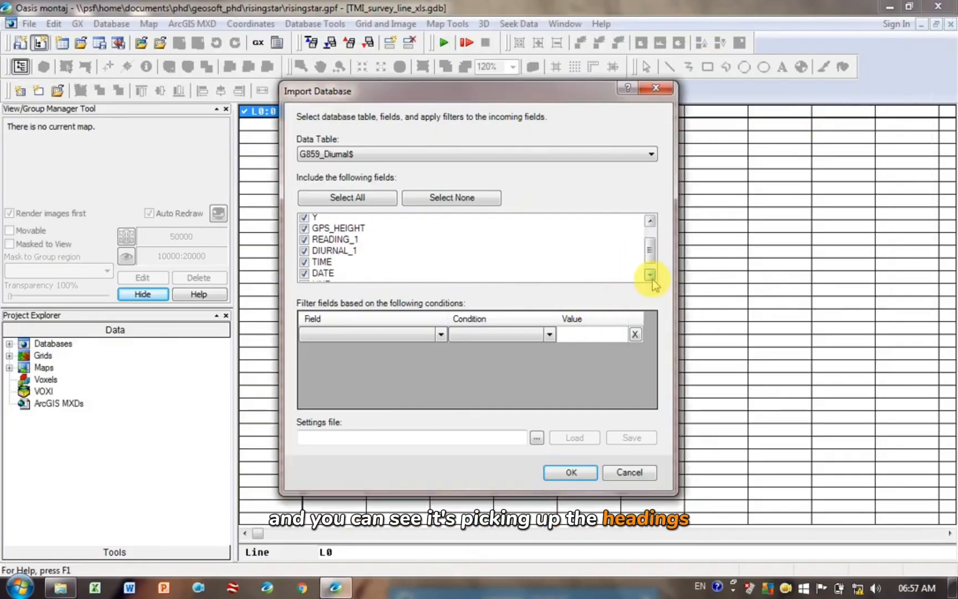
{"action": "left_click", "coordinate": [649, 276]}
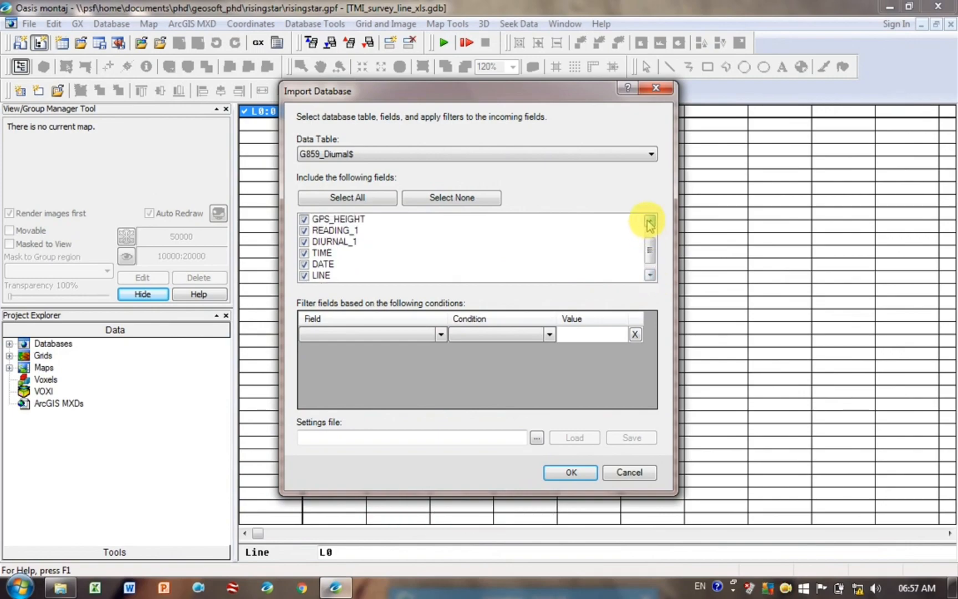
{"action": "left_click", "coordinate": [441, 333]}
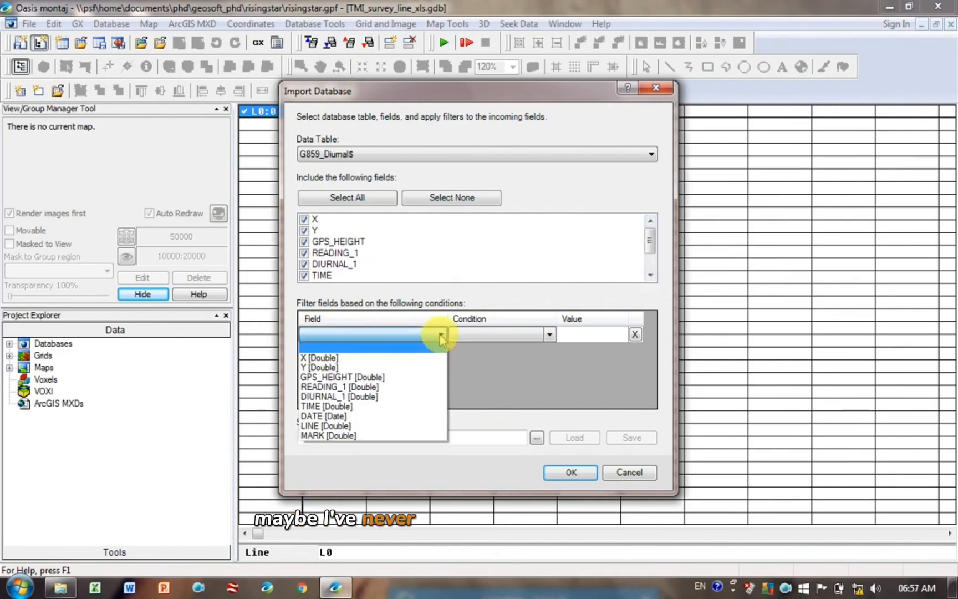
{"action": "left_click", "coordinate": [322, 416]}
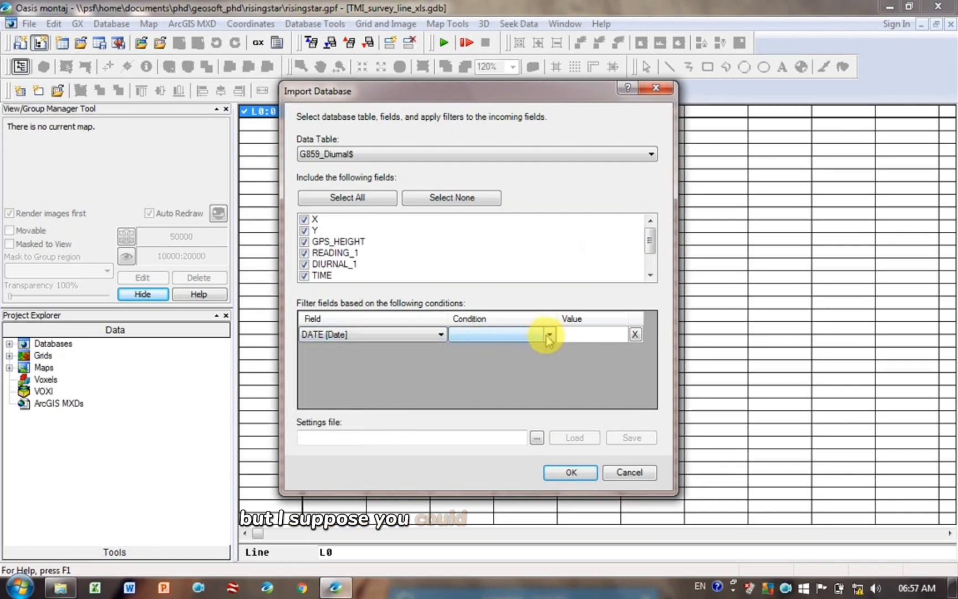
{"action": "left_click", "coordinate": [549, 334]}
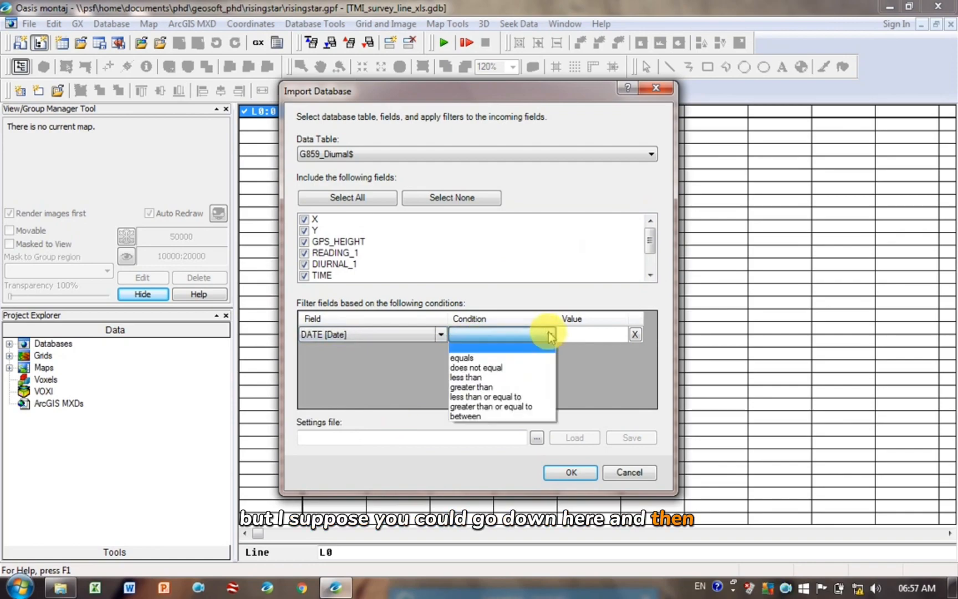
{"action": "left_click", "coordinate": [549, 334]}
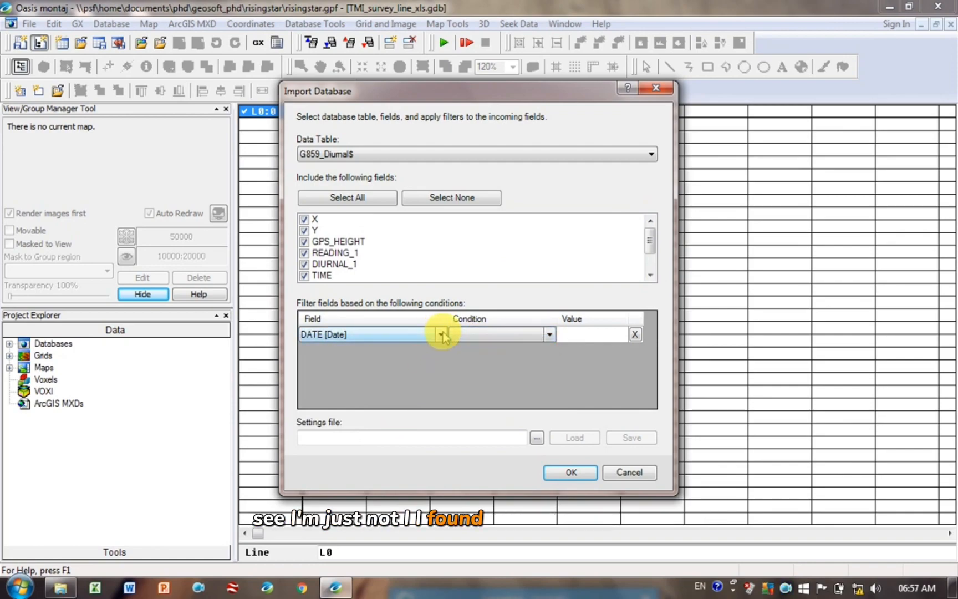
{"action": "left_click", "coordinate": [440, 334]}
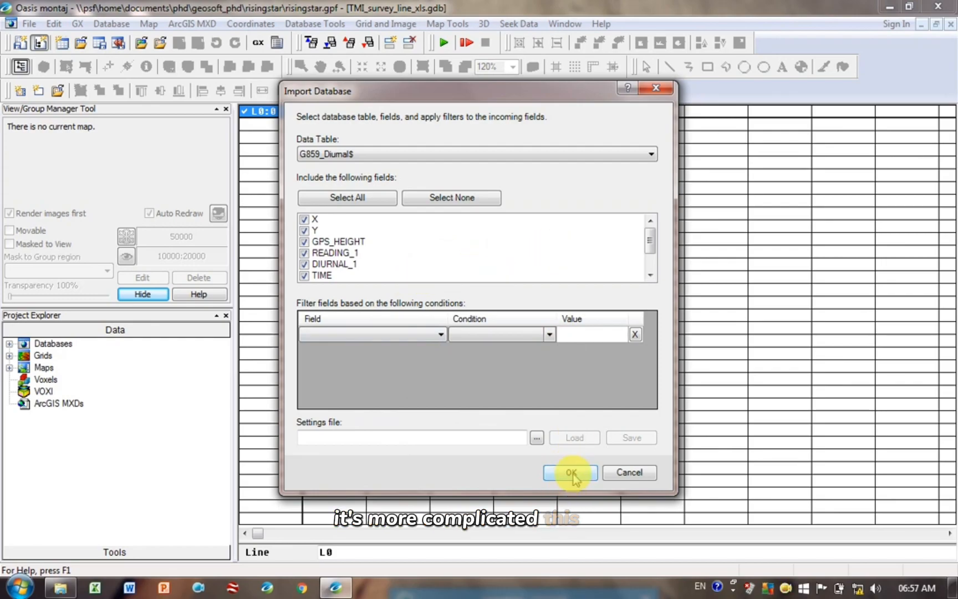
{"action": "left_click", "coordinate": [570, 472]}
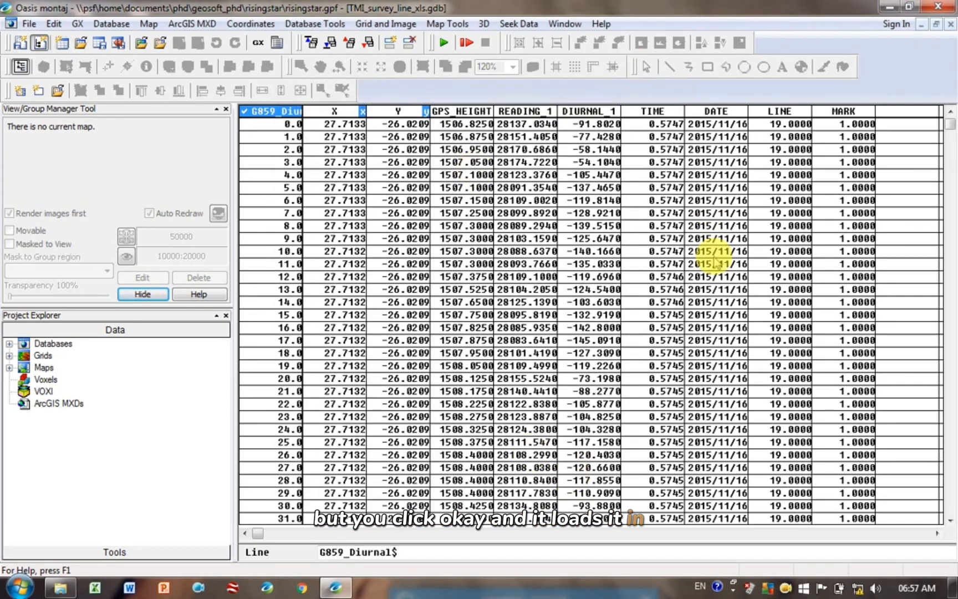
Step: Show LINE as a symbol profile, remove it, and select DIURNAL_1 for profiling
{"action": "left_click", "coordinate": [716, 111]}
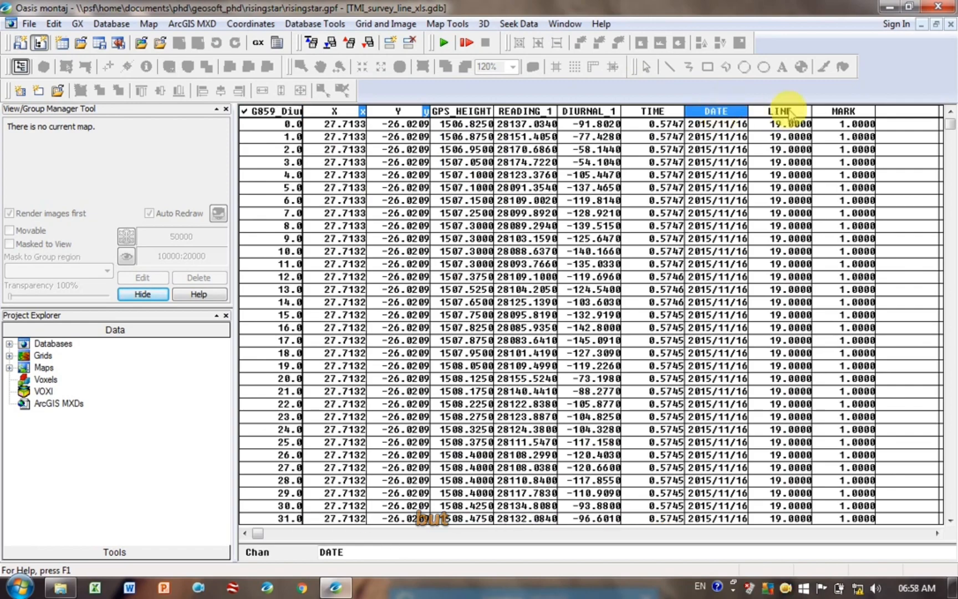
{"action": "left_click", "coordinate": [783, 111]}
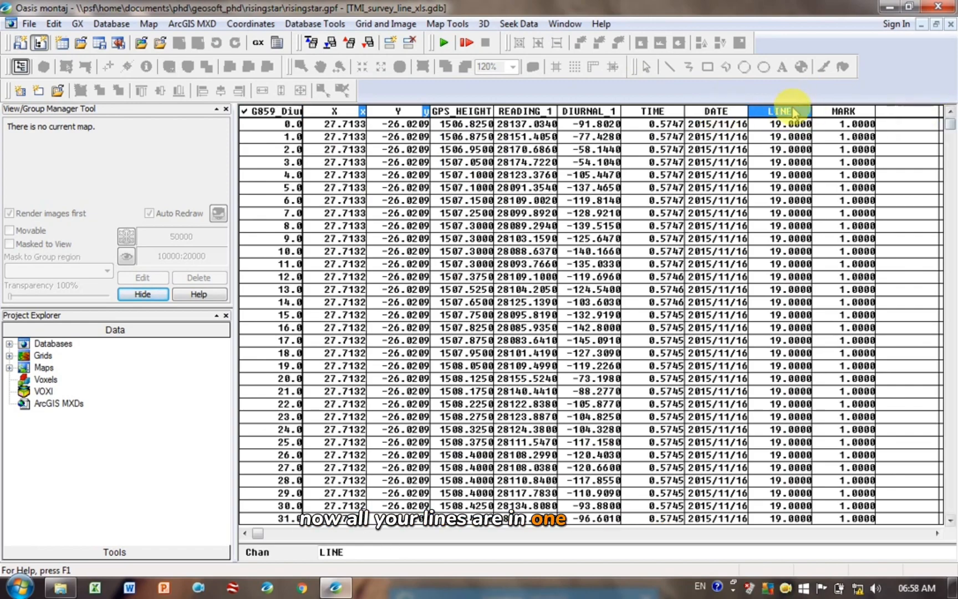
{"action": "right_click", "coordinate": [782, 111]}
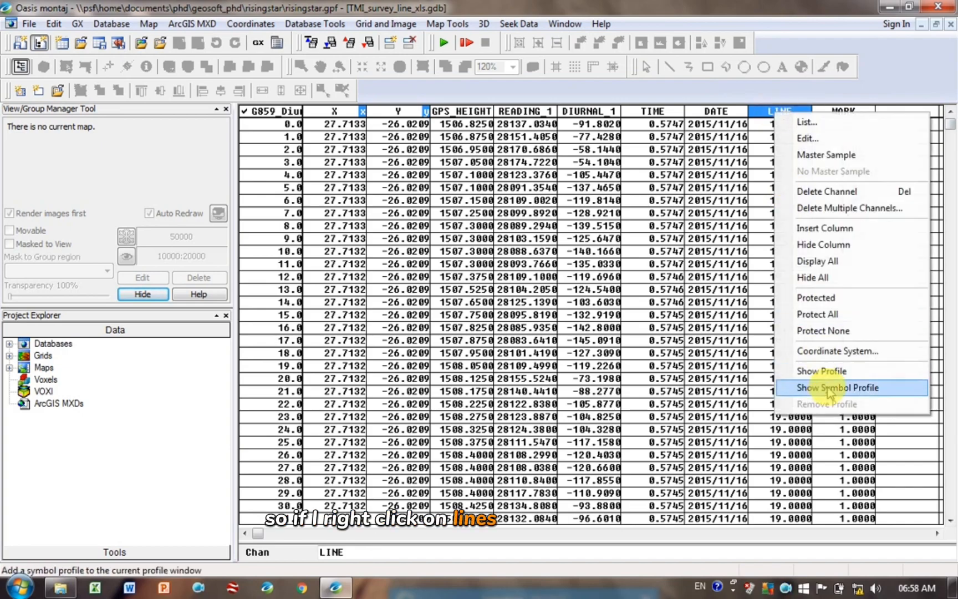
{"action": "left_click", "coordinate": [840, 387]}
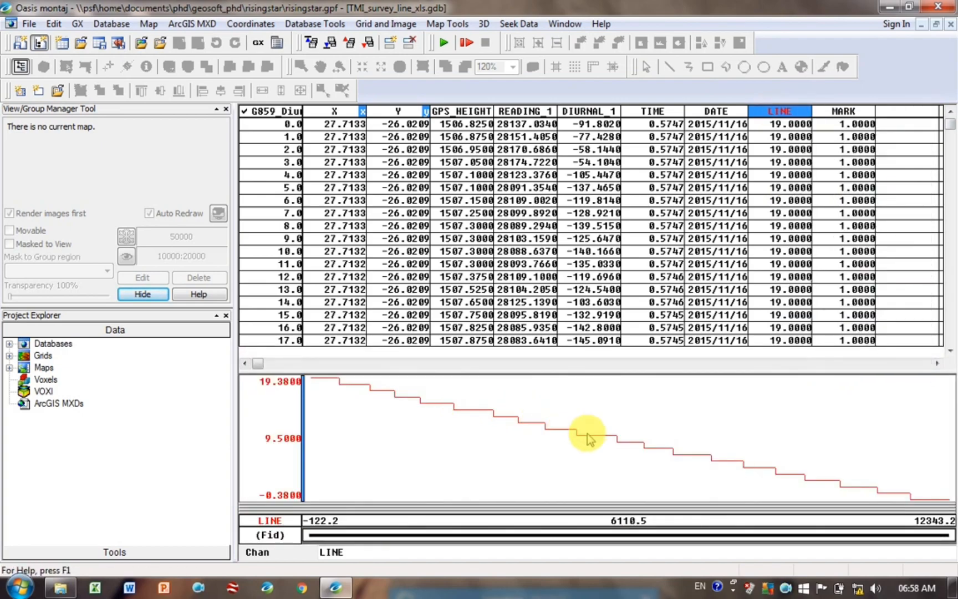
{"action": "right_click", "coordinate": [778, 112]}
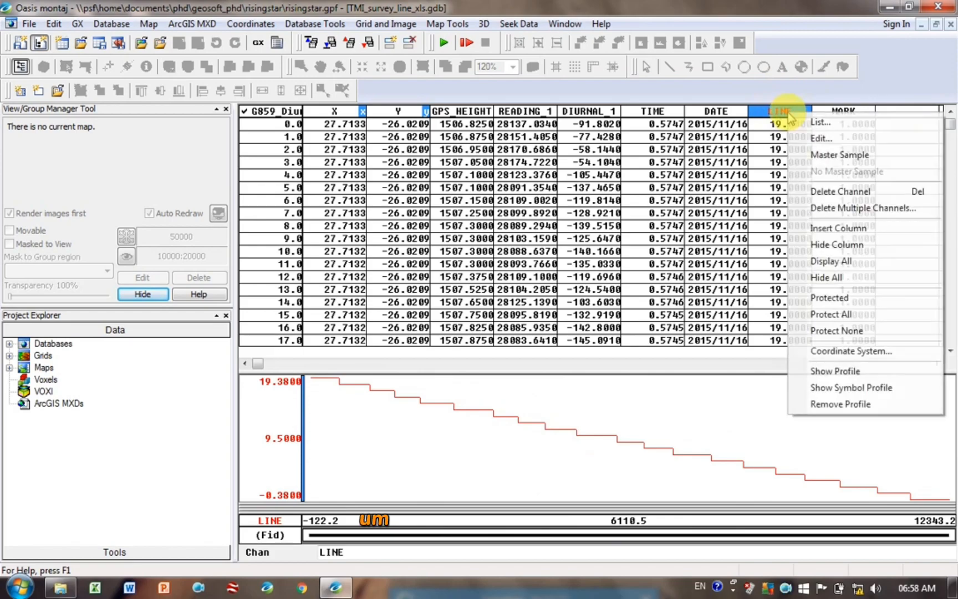
{"action": "left_click", "coordinate": [840, 404]}
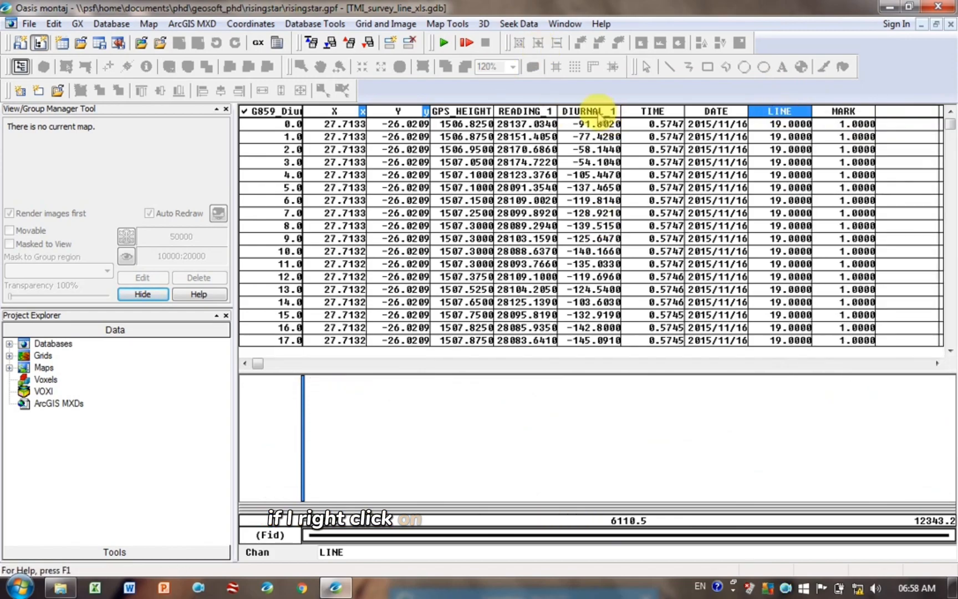
{"action": "left_click", "coordinate": [645, 370]}
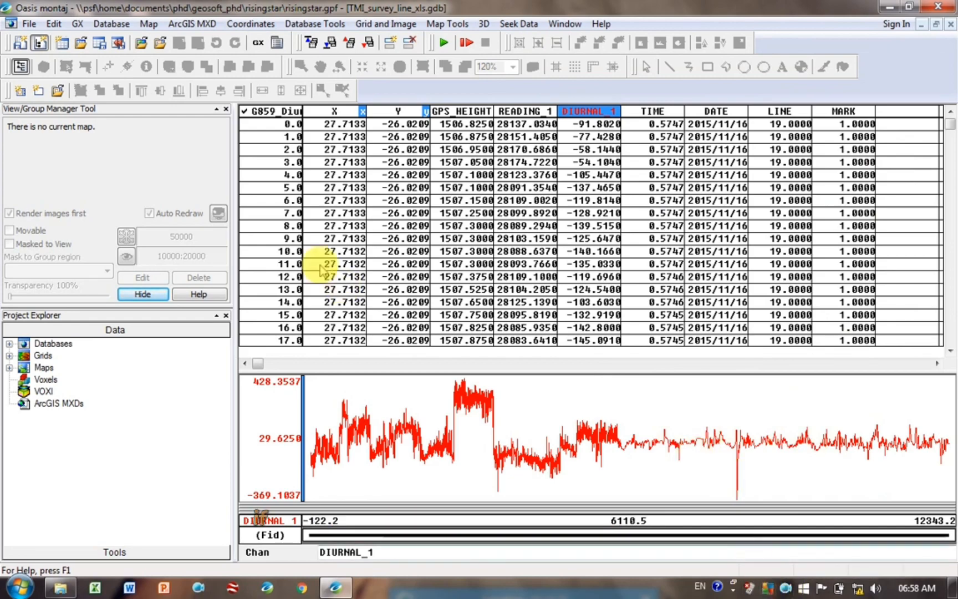
{"action": "mouse_move", "coordinate": [20, 44]}
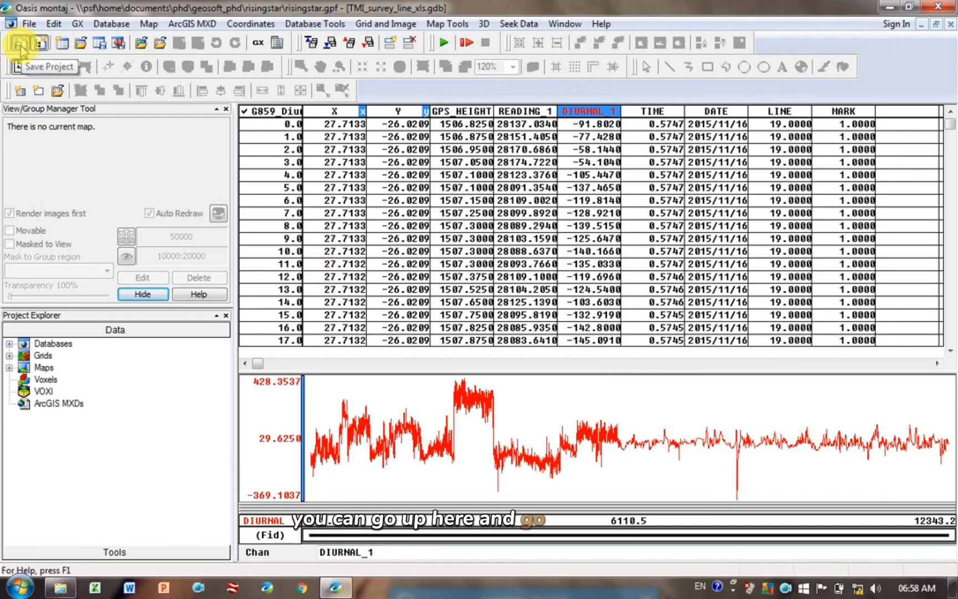